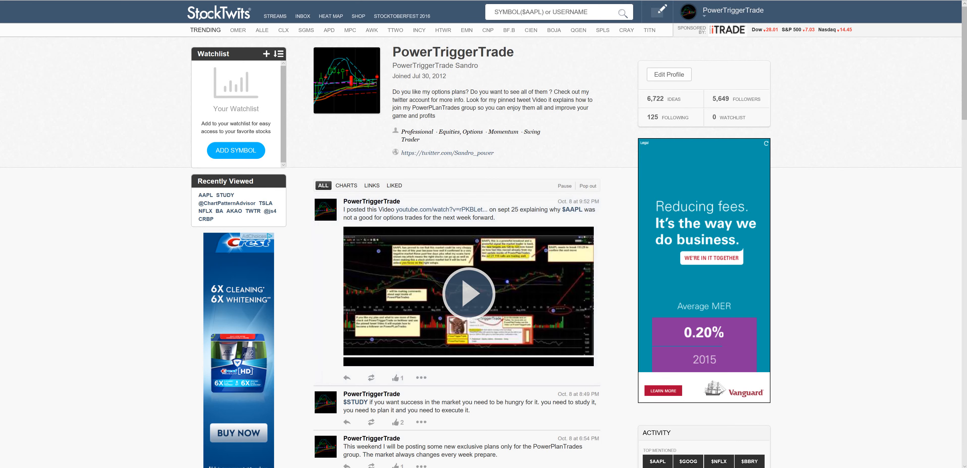
pyautogui.moveTo(310, 320)
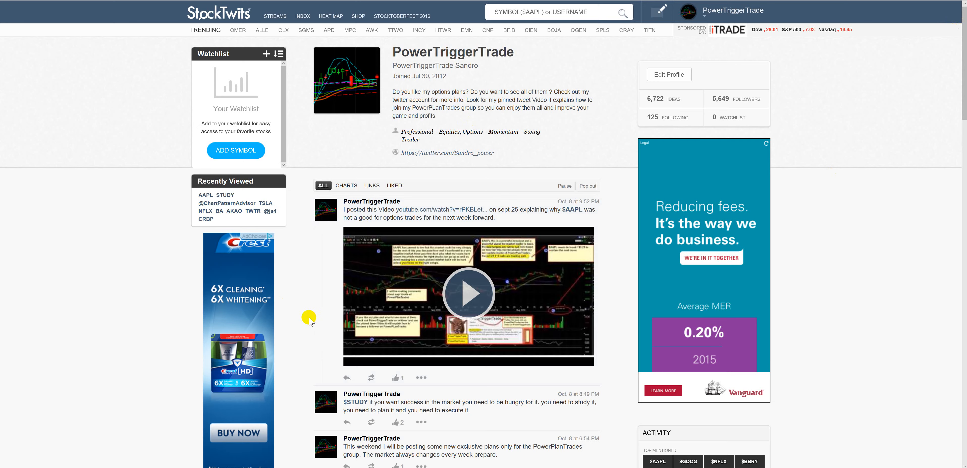
# Step: Scroll the PowerTriggerTrade stream past the video posts down to the Oct. 5 $CRBP chart post
pyautogui.scroll(-3)
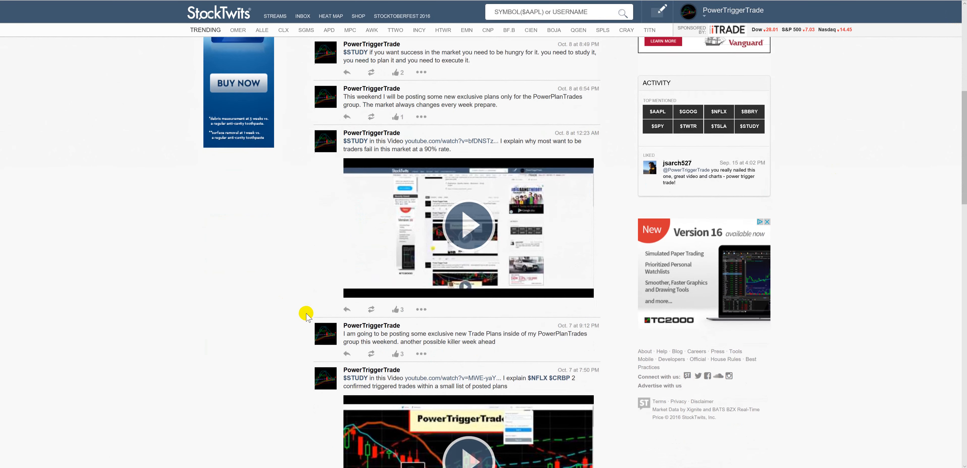
pyautogui.moveTo(434, 141)
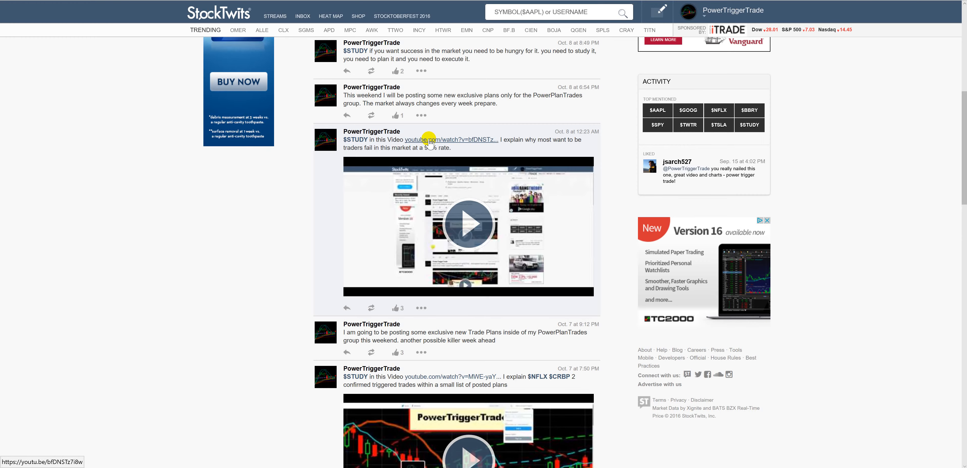
pyautogui.scroll(-3)
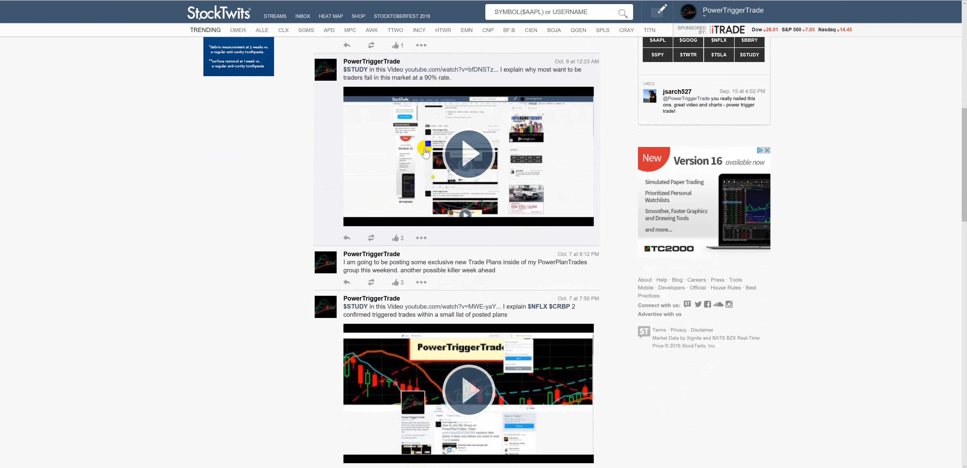
pyautogui.scroll(-3)
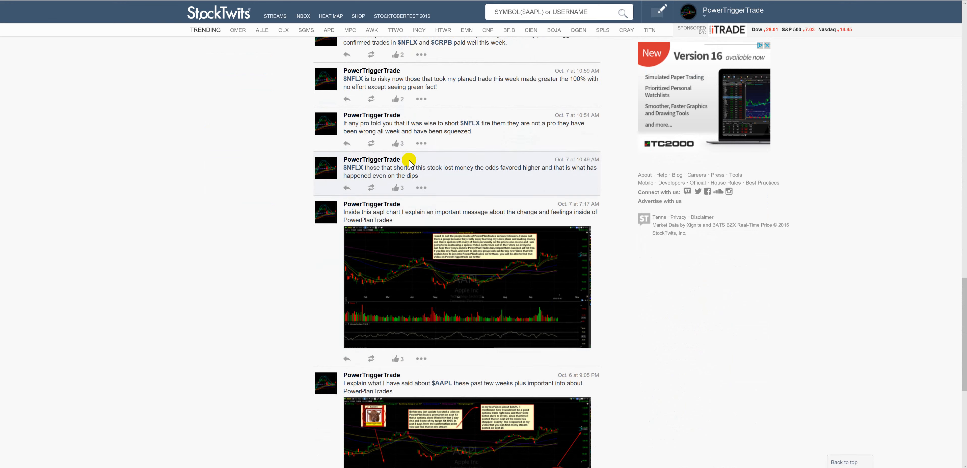
pyautogui.scroll(-3)
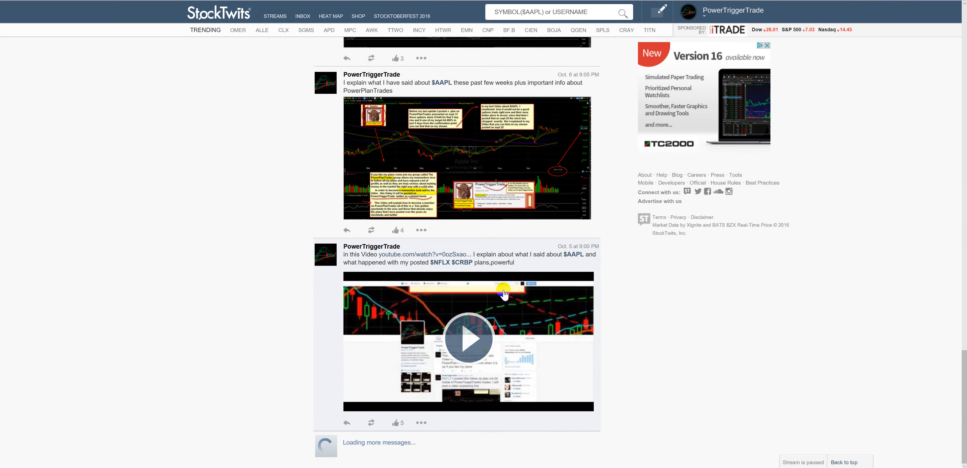
pyautogui.scroll(-3)
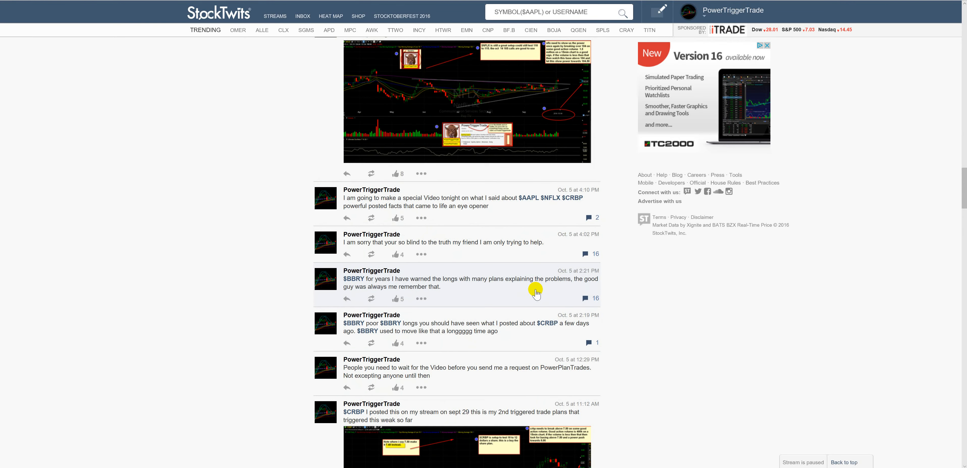
pyautogui.scroll(-3)
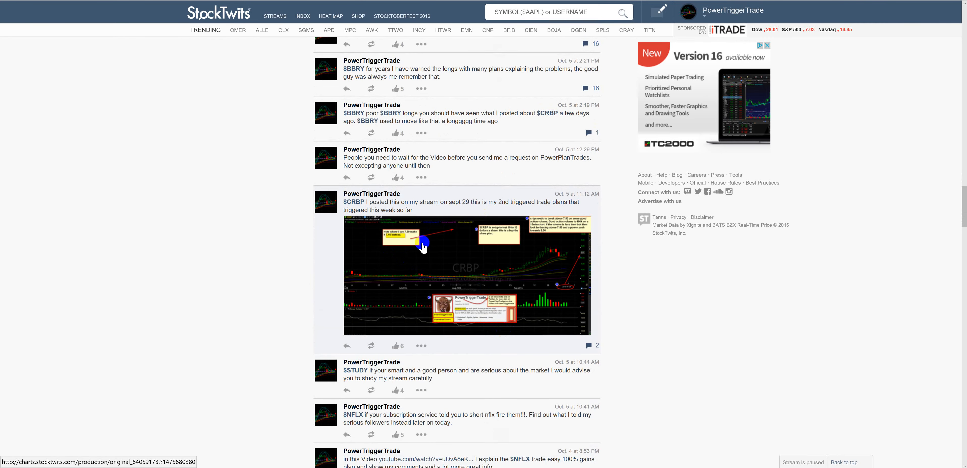
pyautogui.click(595, 345)
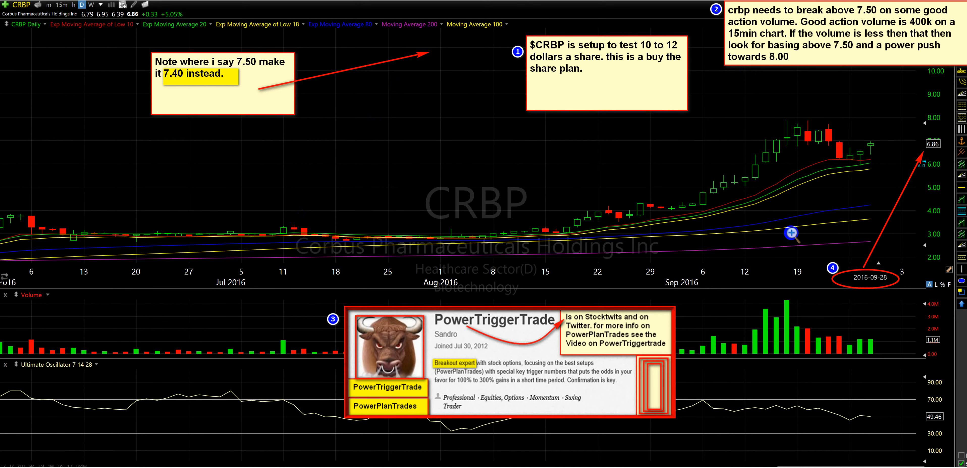
pyautogui.moveTo(811, 217)
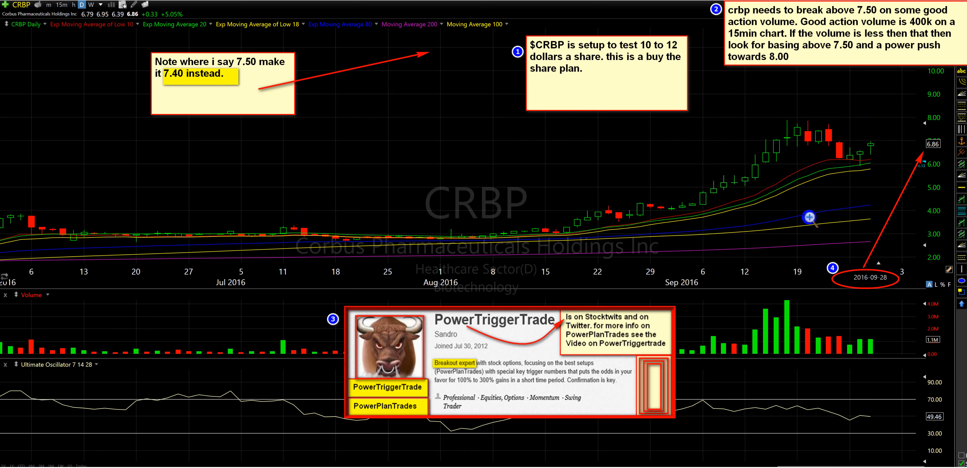
pyautogui.moveTo(799, 267)
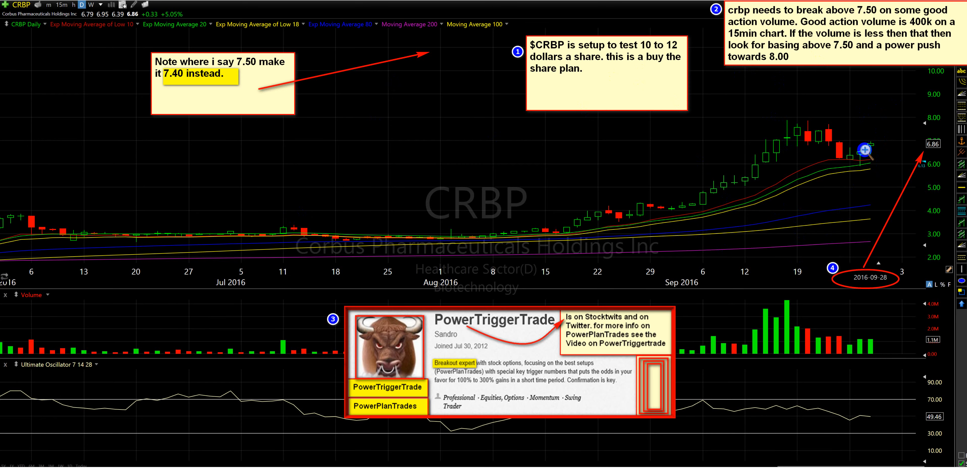
pyautogui.moveTo(857, 48)
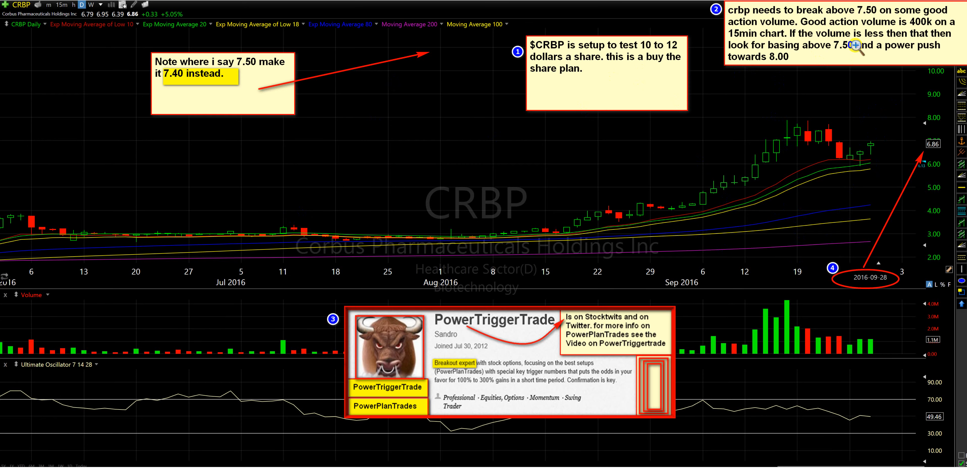
pyautogui.moveTo(826, 91)
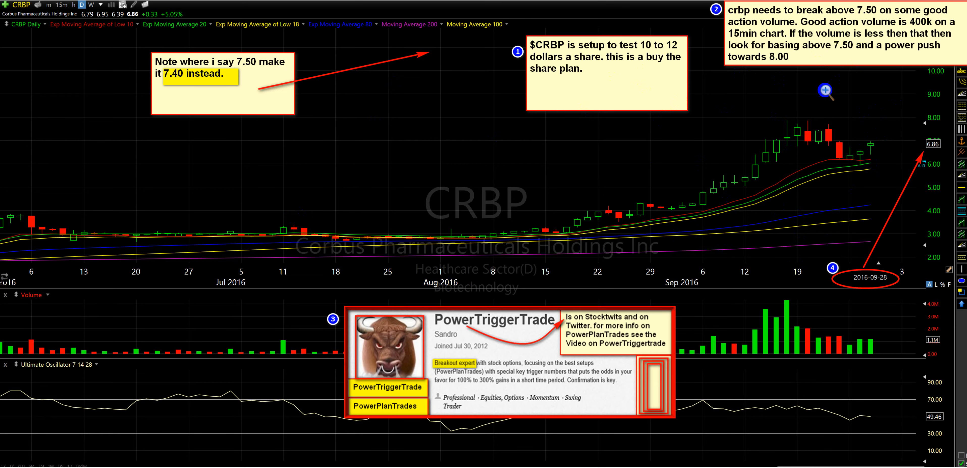
pyautogui.moveTo(894, 113)
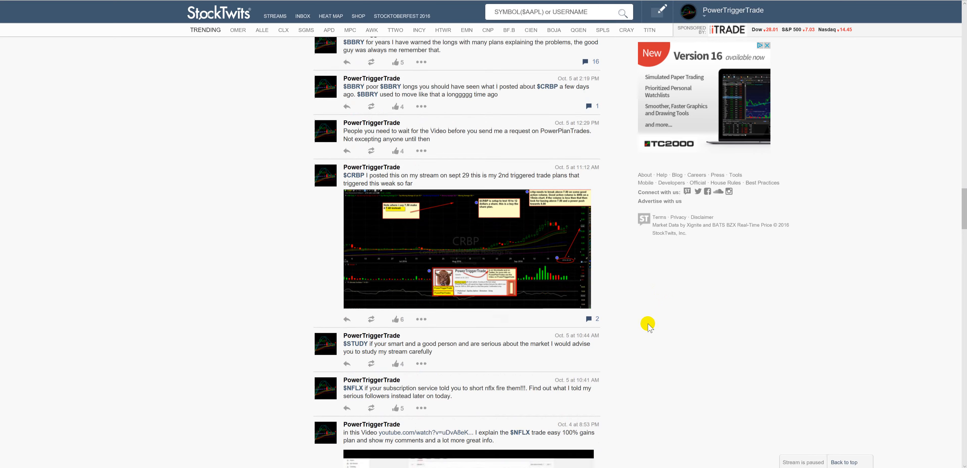
# Step: Scroll further so the Oct. 4 $NFLX plan chart post shows below the CRBP post
pyautogui.scroll(-3)
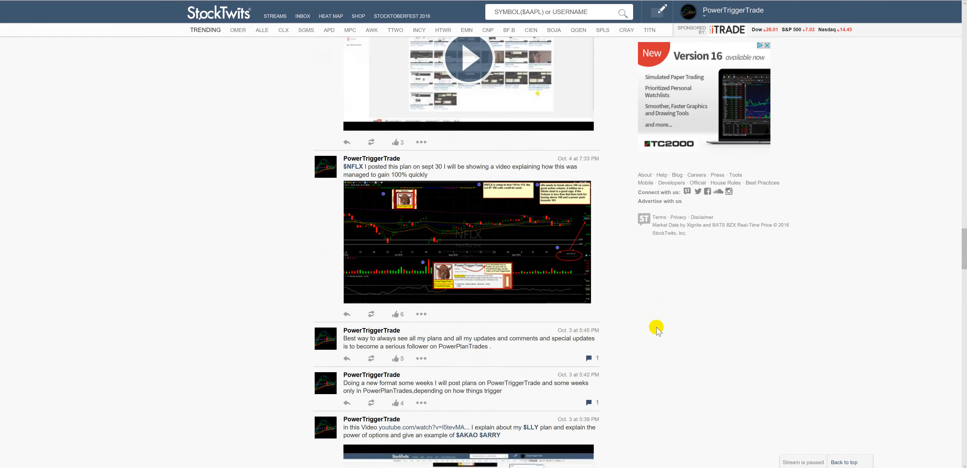
pyautogui.scroll(-3)
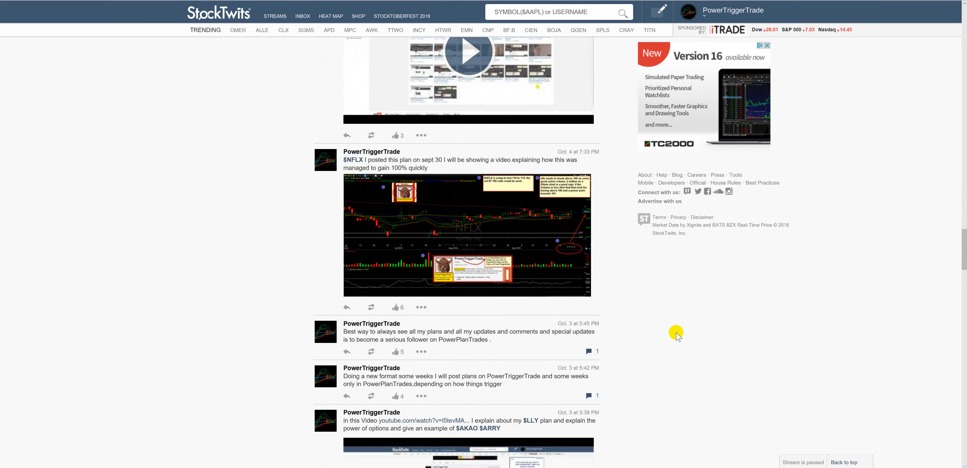
pyautogui.moveTo(498, 183)
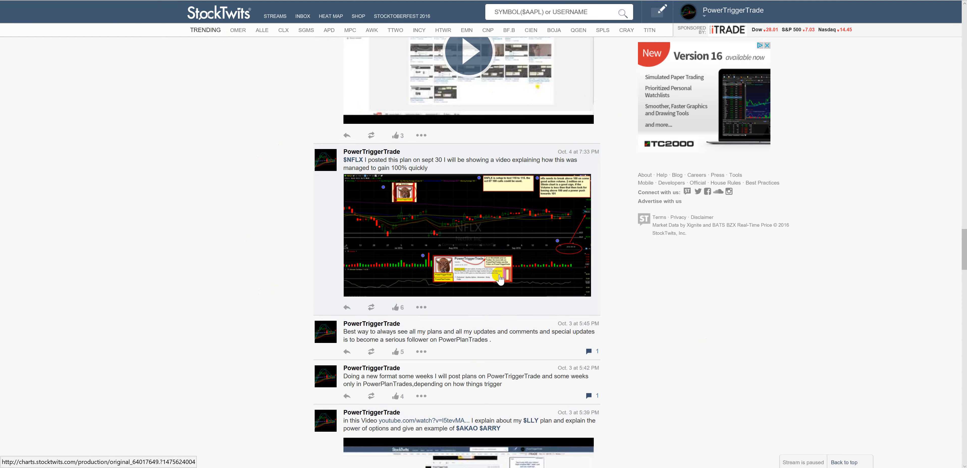
pyautogui.moveTo(501, 272)
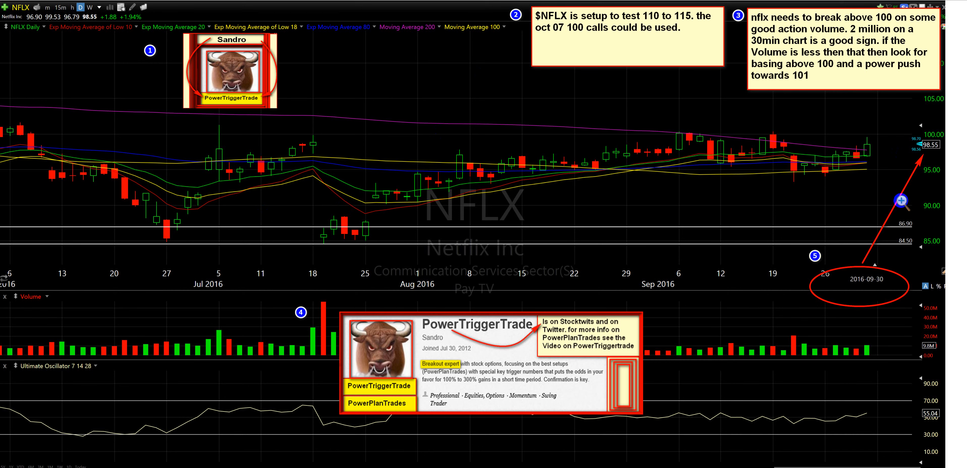
pyautogui.moveTo(871, 295)
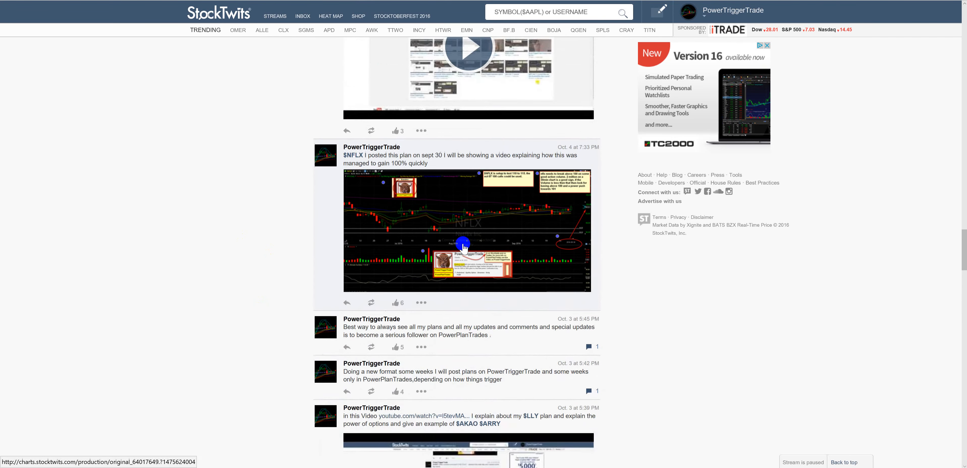
pyautogui.scroll(-3)
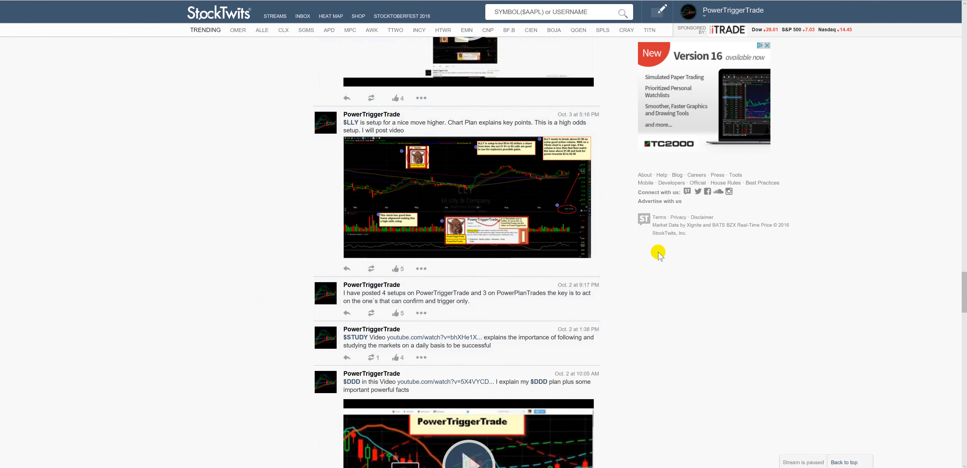
pyautogui.scroll(-3)
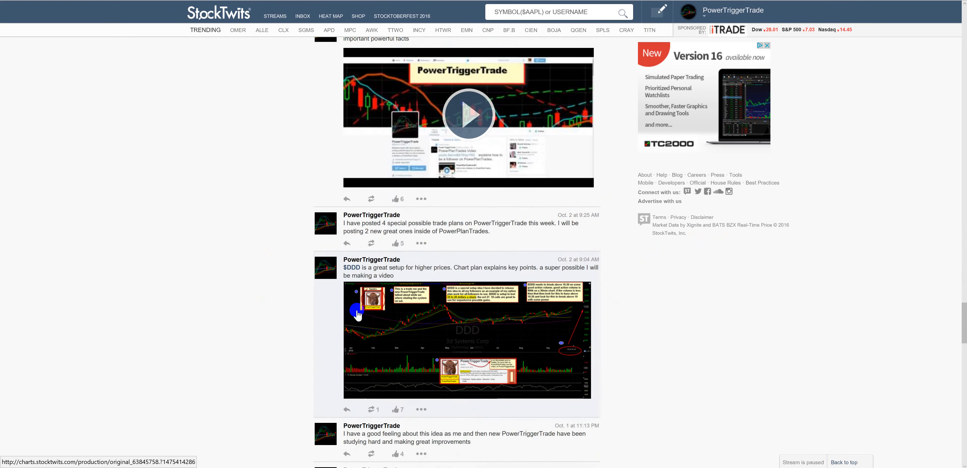
pyautogui.scroll(-3)
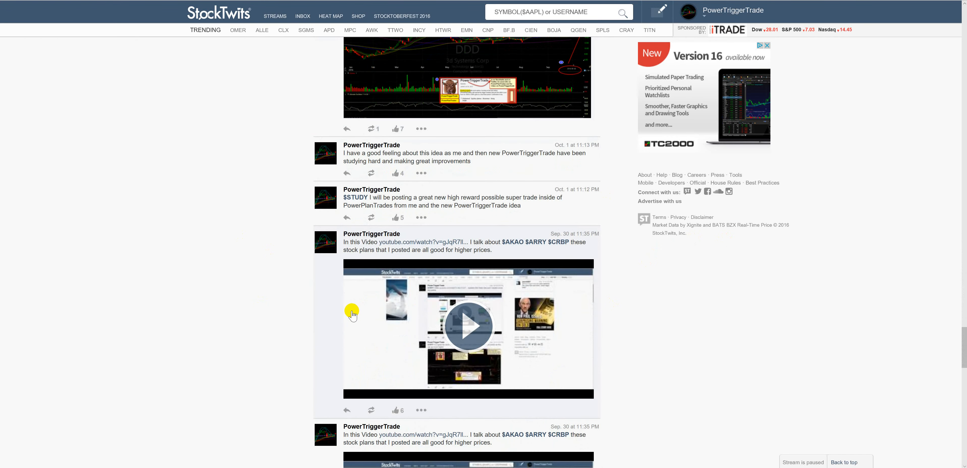
pyautogui.scroll(-3)
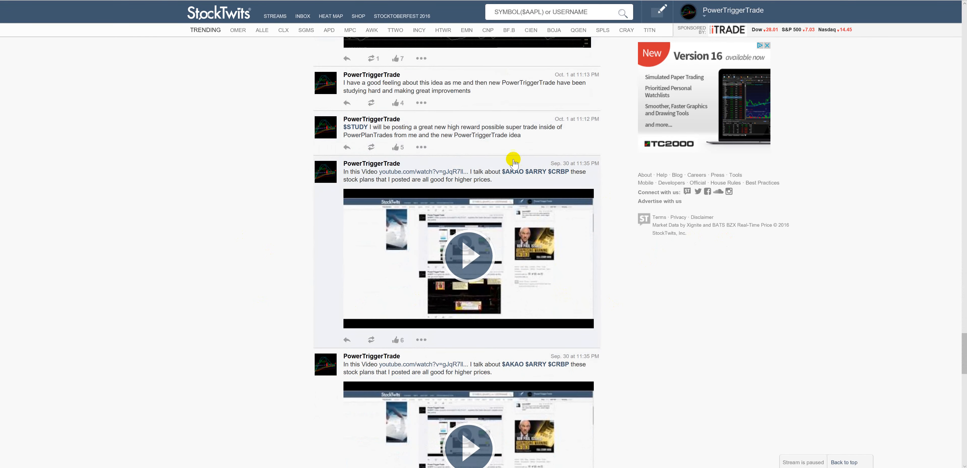
pyautogui.moveTo(560, 172)
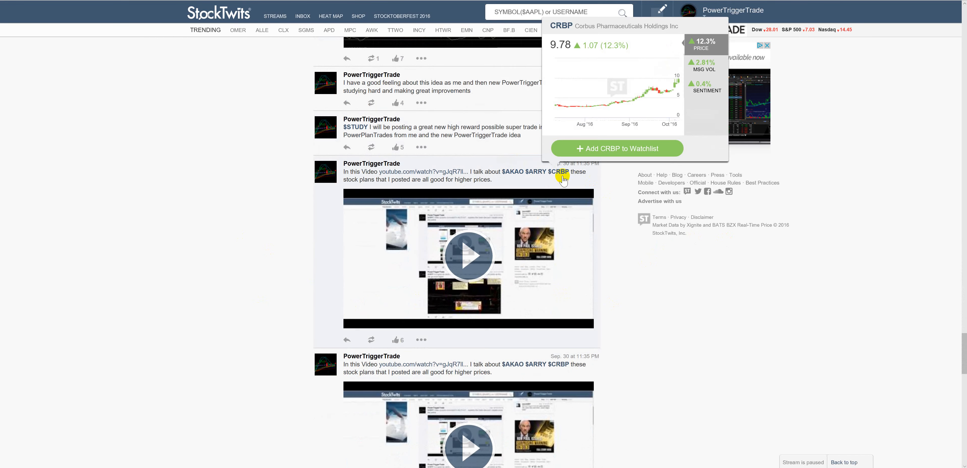
pyautogui.moveTo(591, 265)
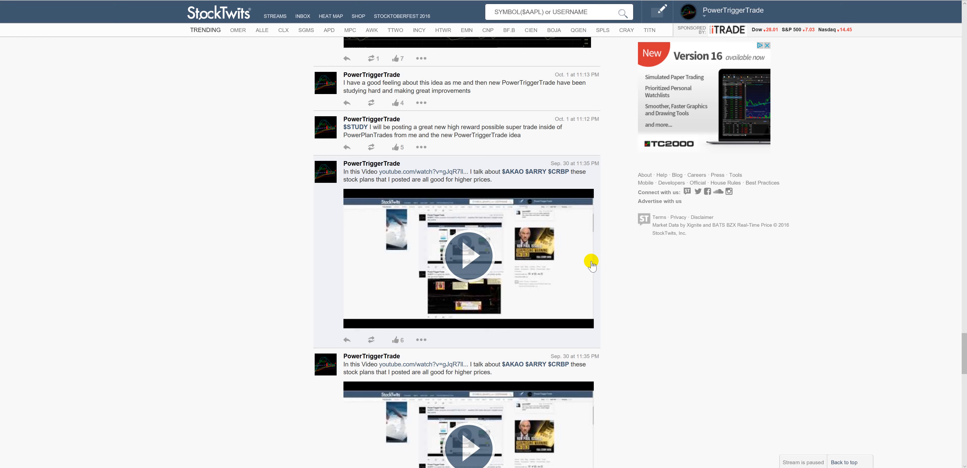
pyautogui.moveTo(574, 207)
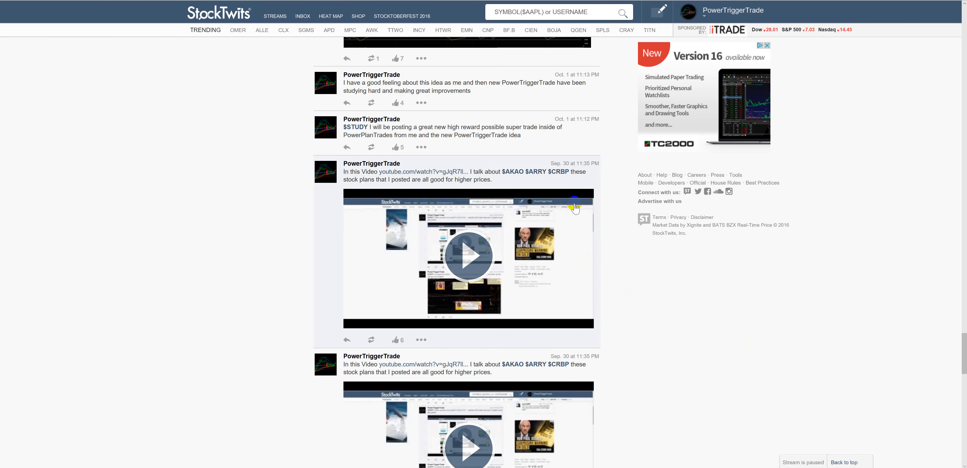
pyautogui.scroll(-3)
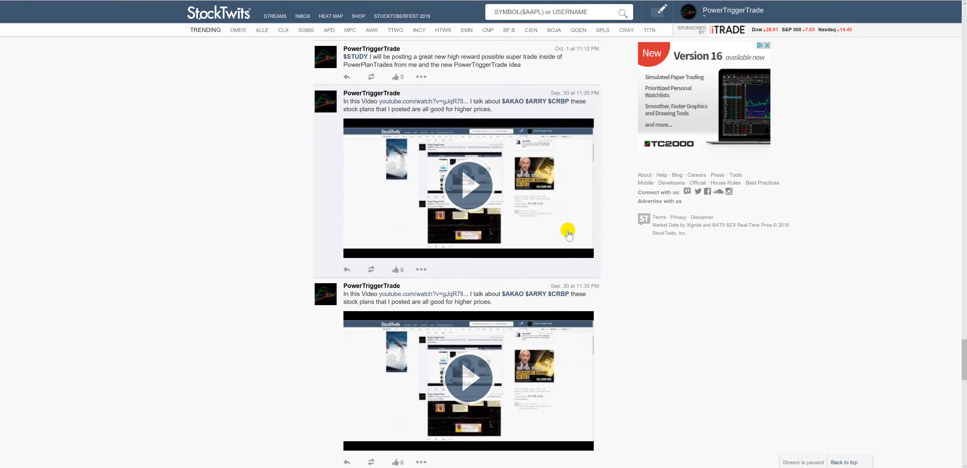
pyautogui.scroll(-3)
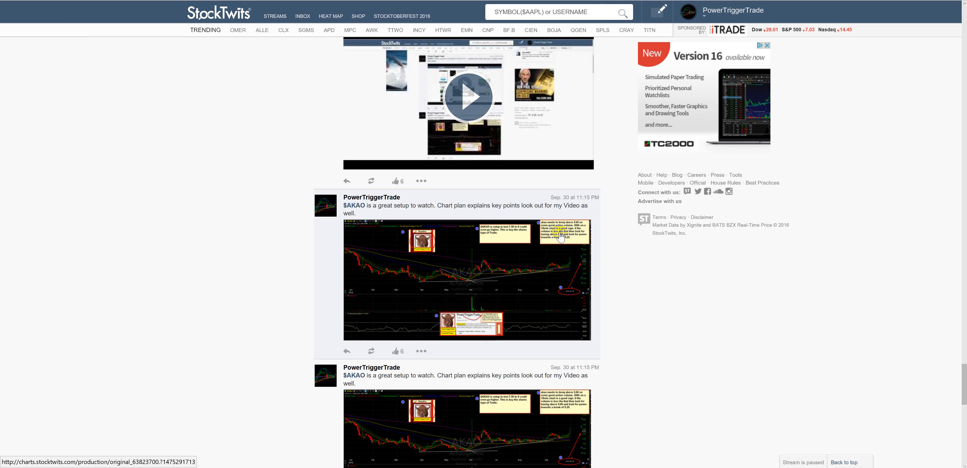
pyautogui.moveTo(536, 217)
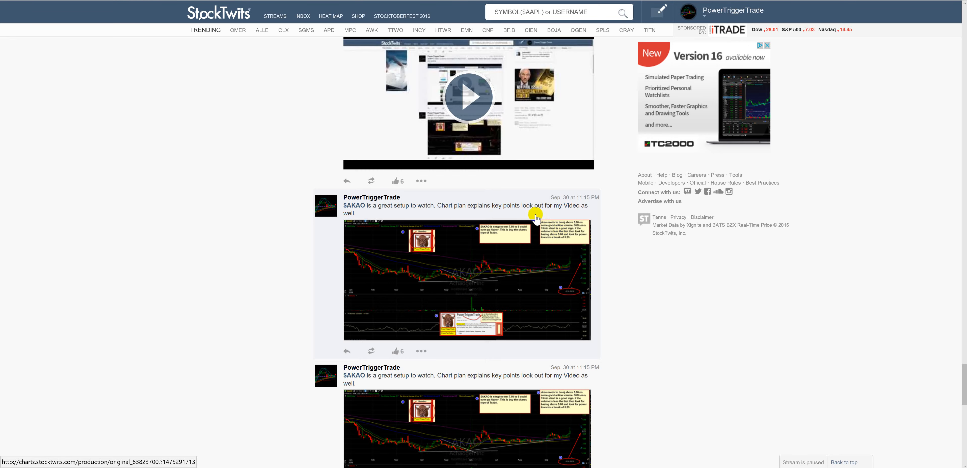
pyautogui.scroll(-3)
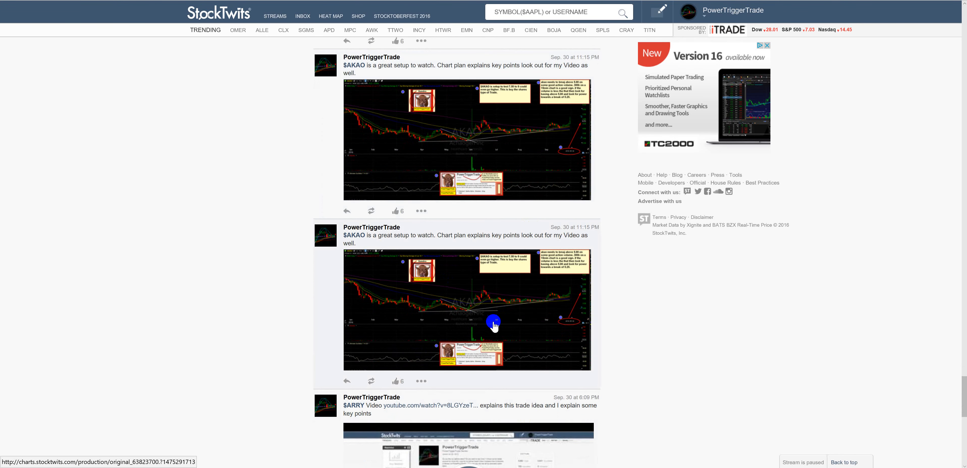
pyautogui.moveTo(435, 175)
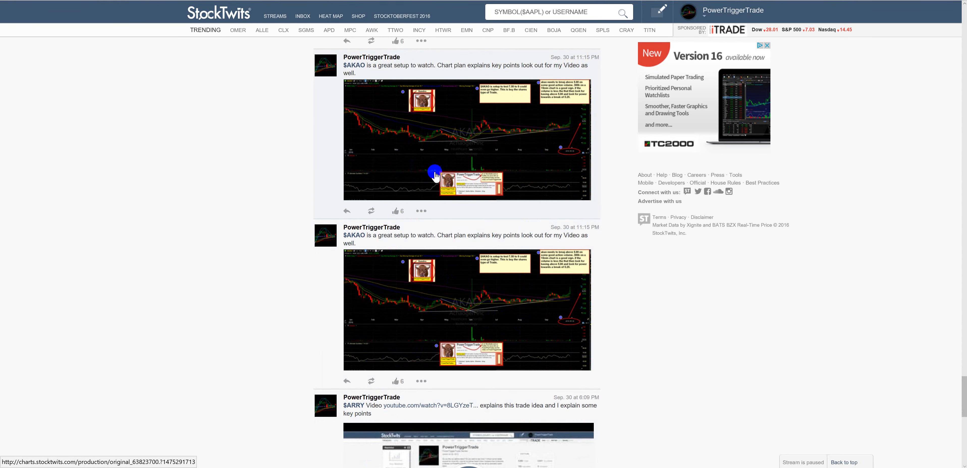
pyautogui.scroll(-3)
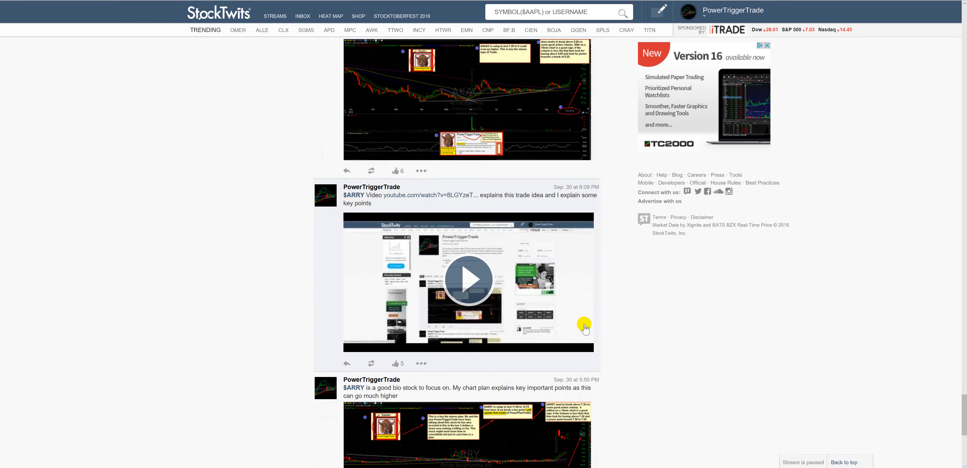
pyautogui.scroll(-3)
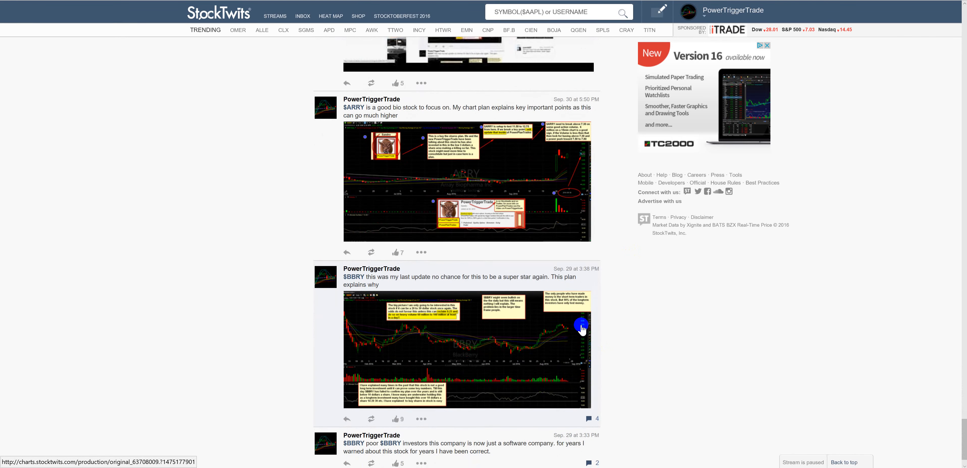
pyautogui.scroll(-3)
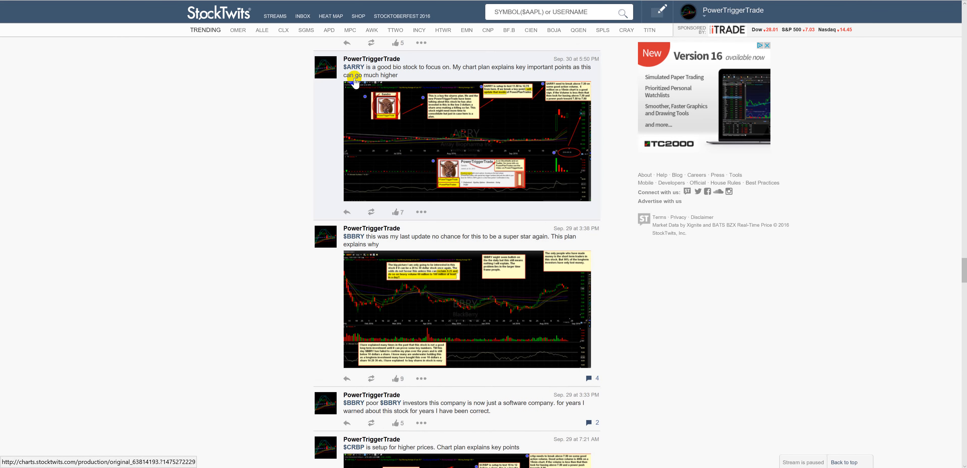
pyautogui.moveTo(455, 393)
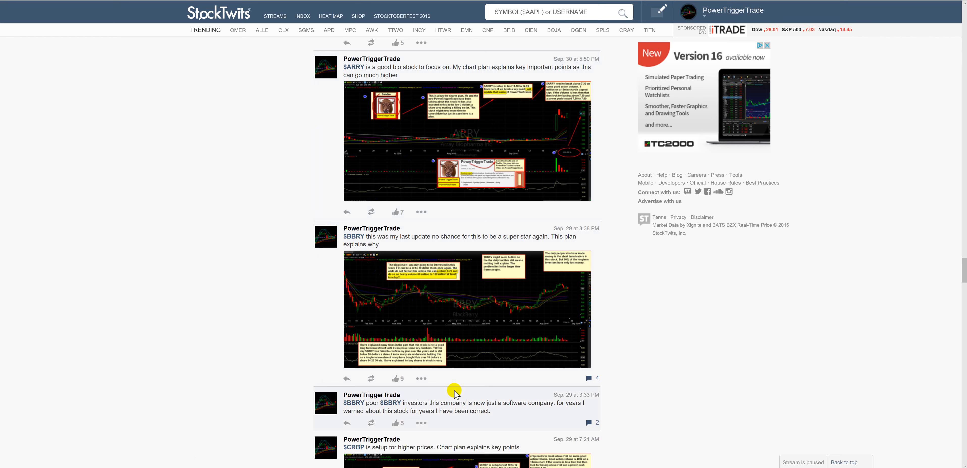
pyautogui.moveTo(468, 425)
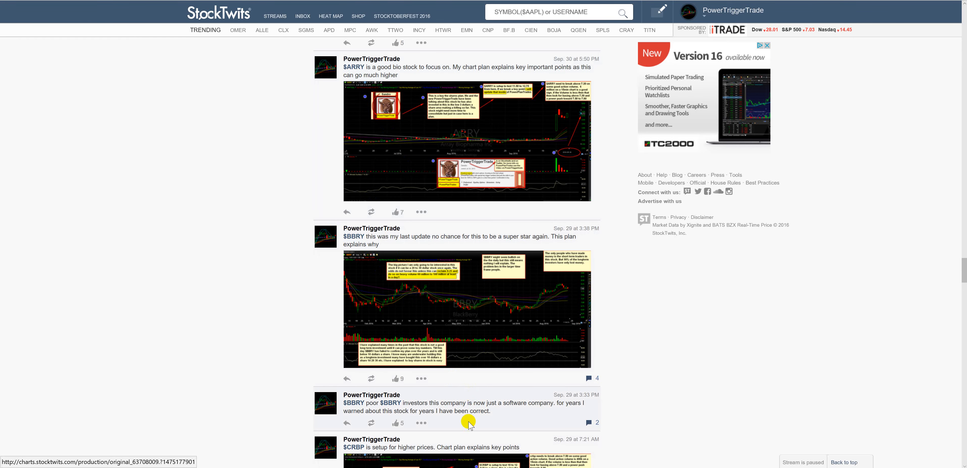
pyautogui.moveTo(419, 325)
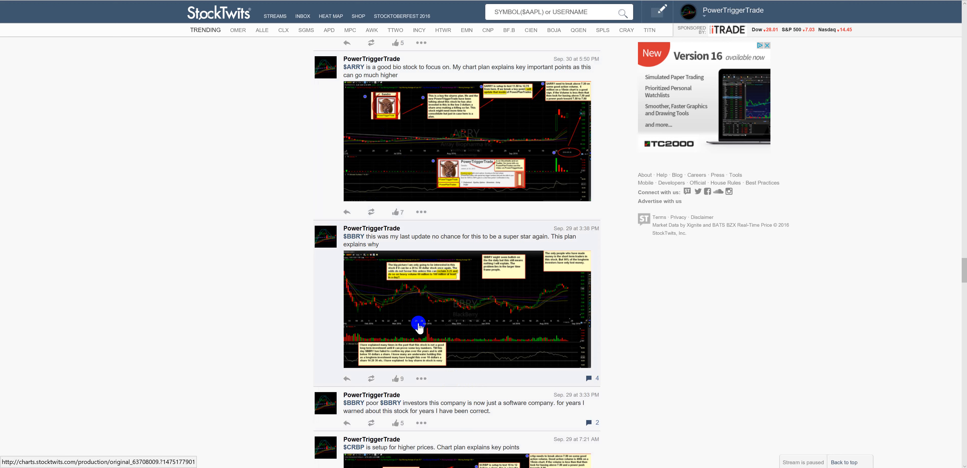
pyautogui.moveTo(423, 241)
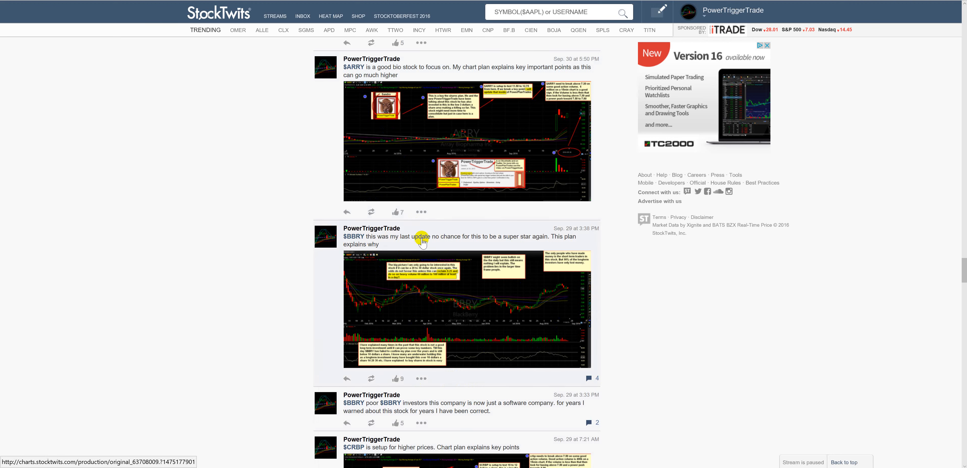
pyautogui.moveTo(578, 386)
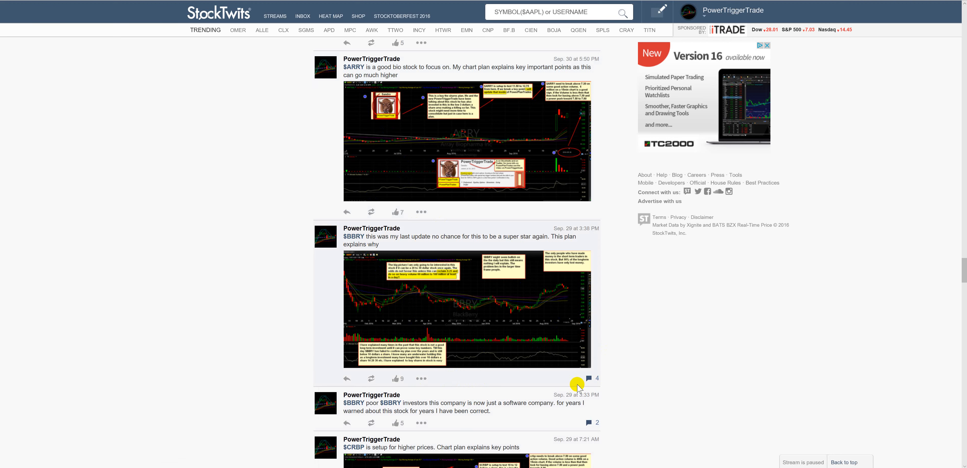
pyautogui.scroll(-3)
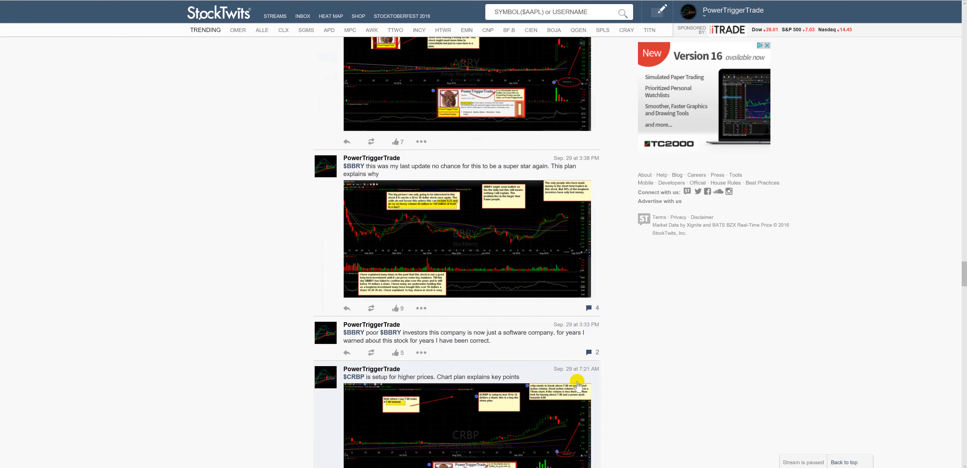
pyautogui.moveTo(576, 379)
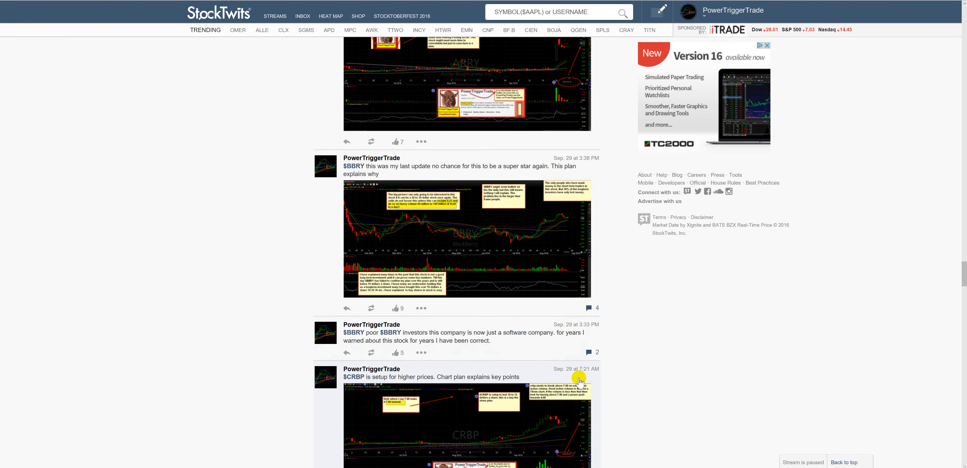
pyautogui.scroll(-3)
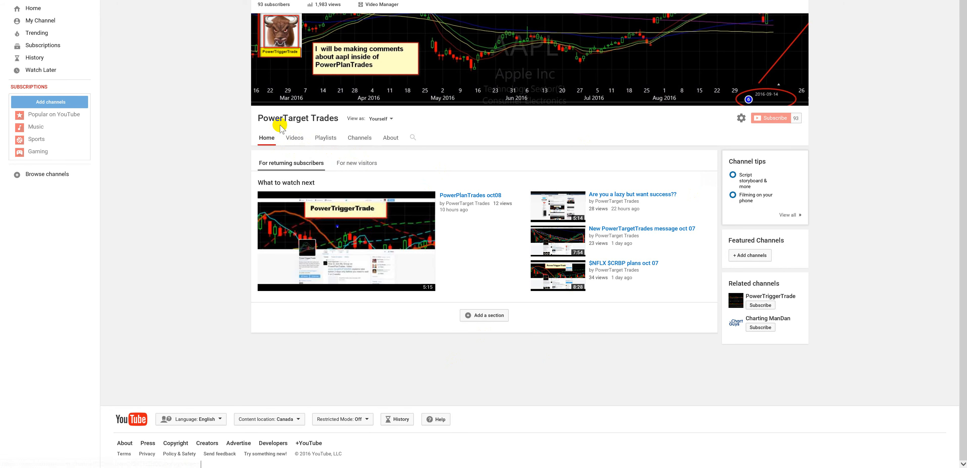
pyautogui.moveTo(306, 172)
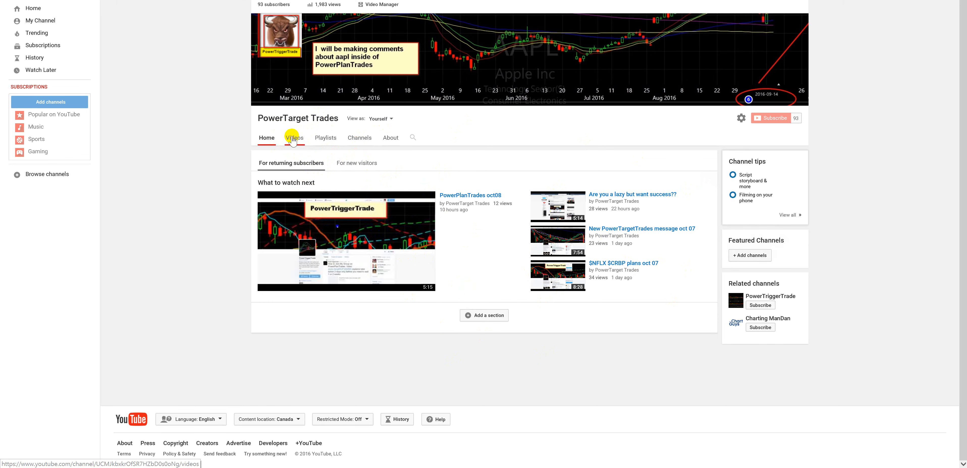
# Step: Browse the PowerTarget Trades channel's full grid of uploaded videos, then go to YouTube home
pyautogui.click(295, 138)
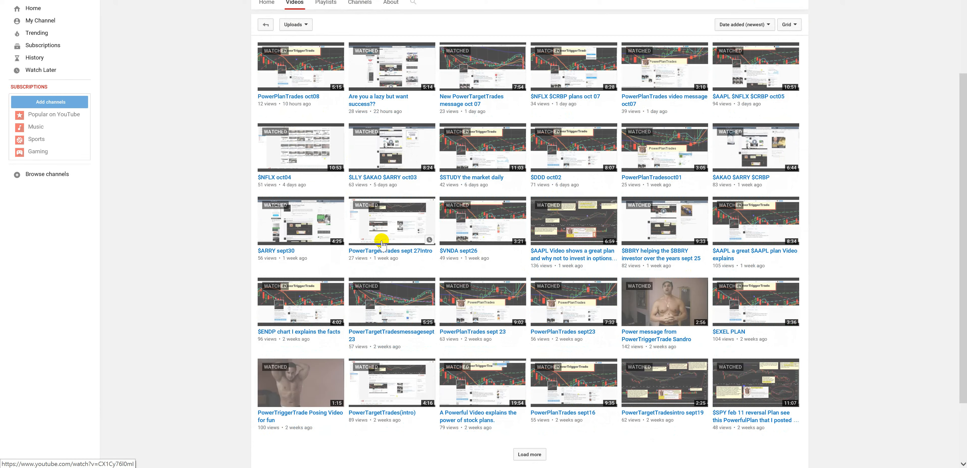
pyautogui.scroll(-3)
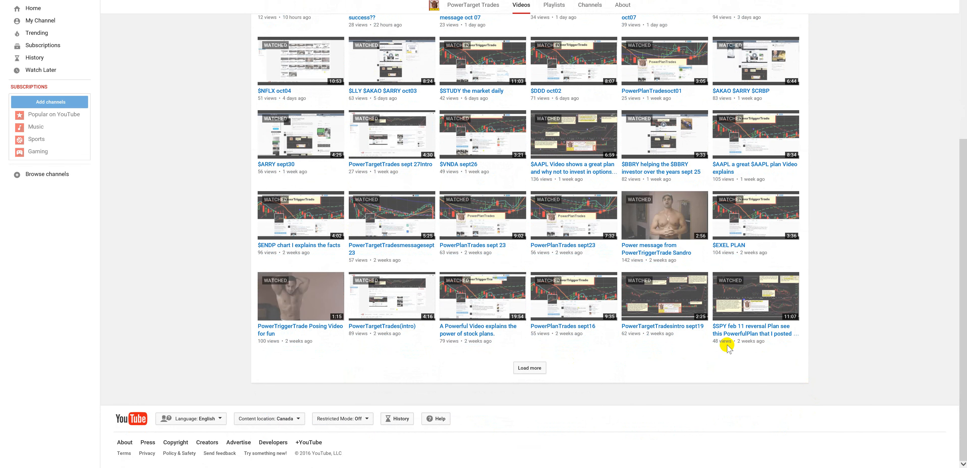
pyautogui.moveTo(799, 336)
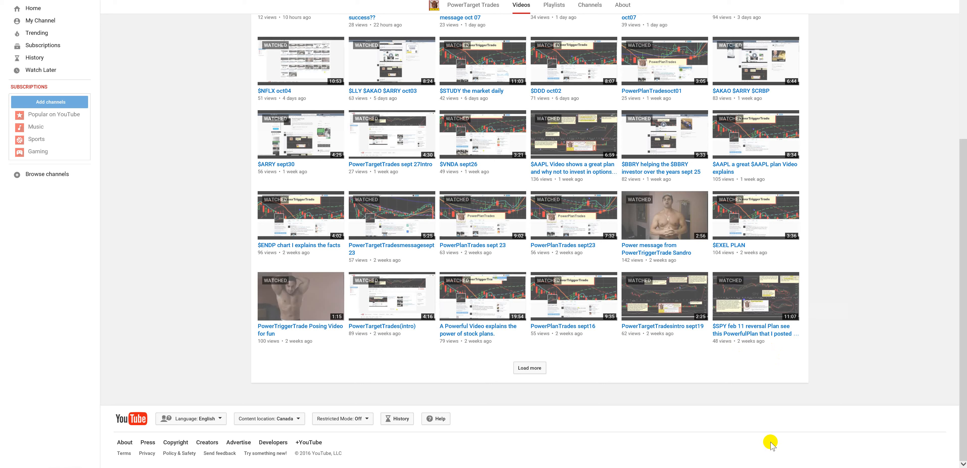
pyautogui.moveTo(733, 334)
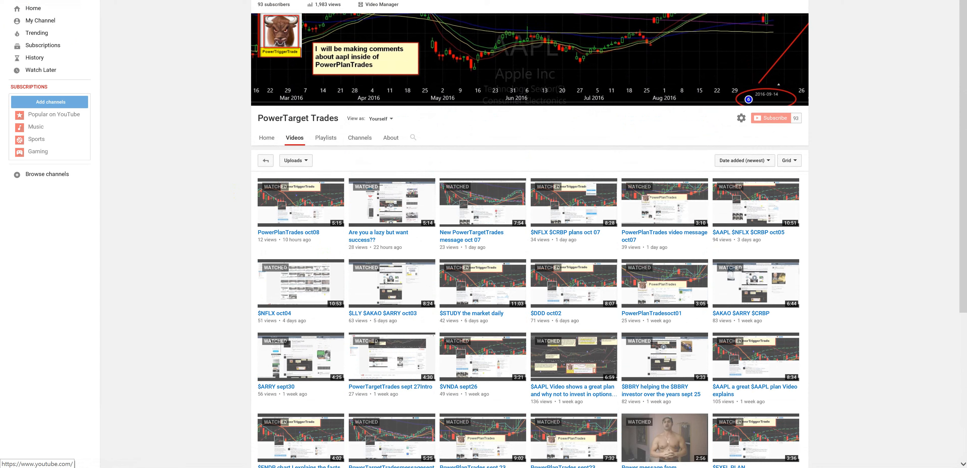
pyautogui.click(33, 8)
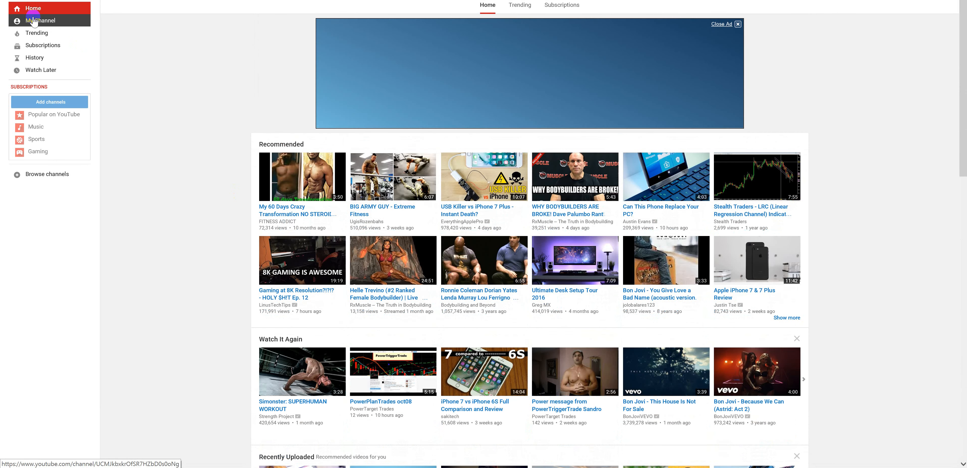
# Step: From a fresh start page, return to the PowerTriggerTrade StockTwits profile via its top-site tile
pyautogui.click(39, 20)
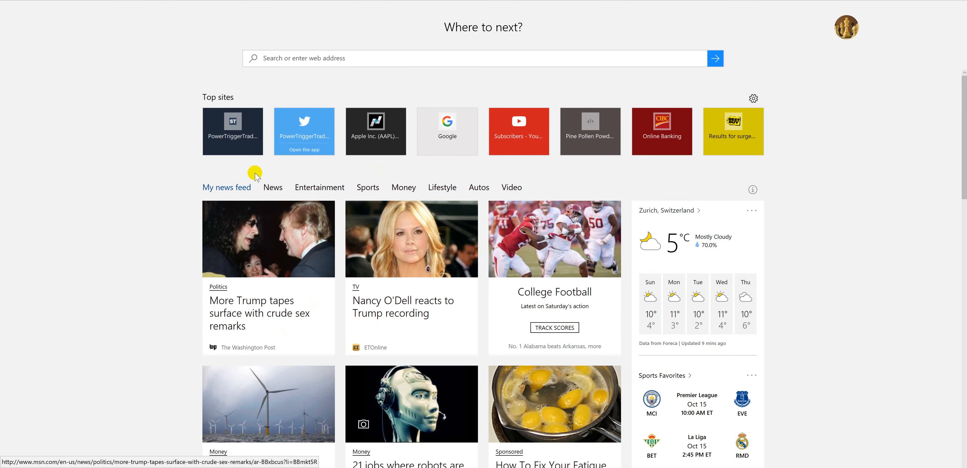
pyautogui.click(233, 122)
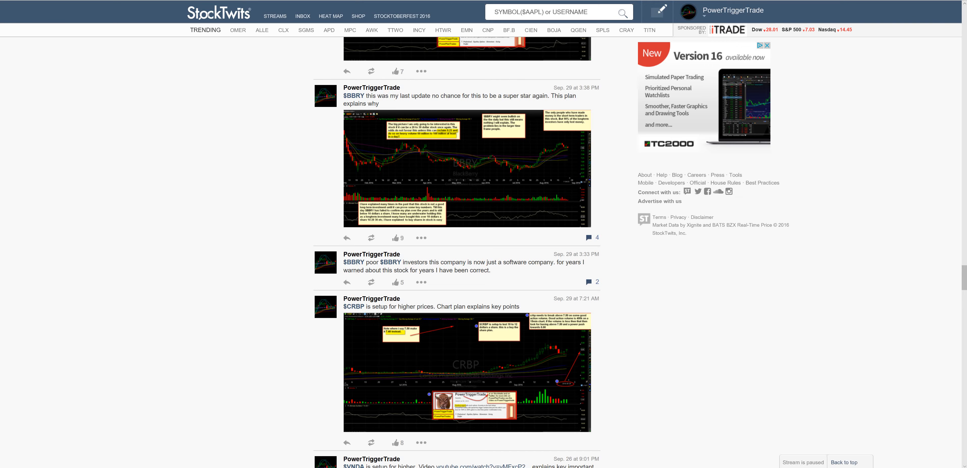
# Step: Scroll down through the September posts to the Sept. 15, 7:39 PM $AAPL premarket plan post
pyautogui.scroll(-3)
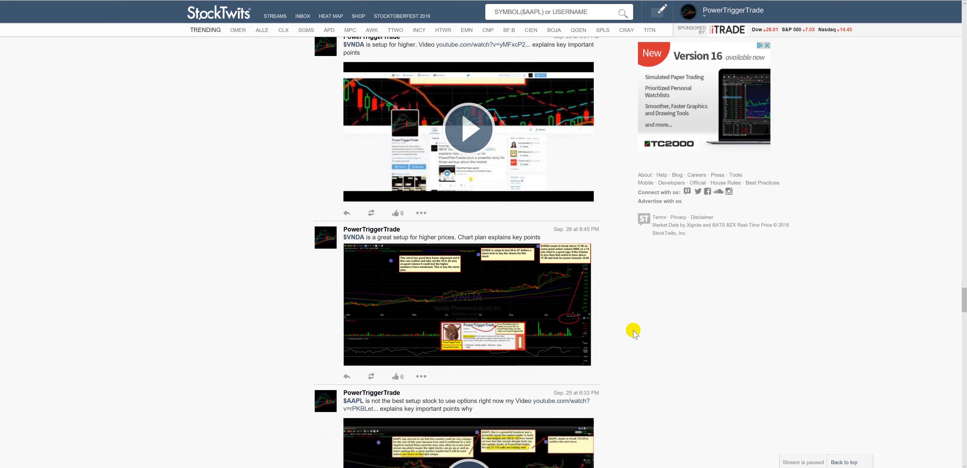
pyautogui.scroll(-3)
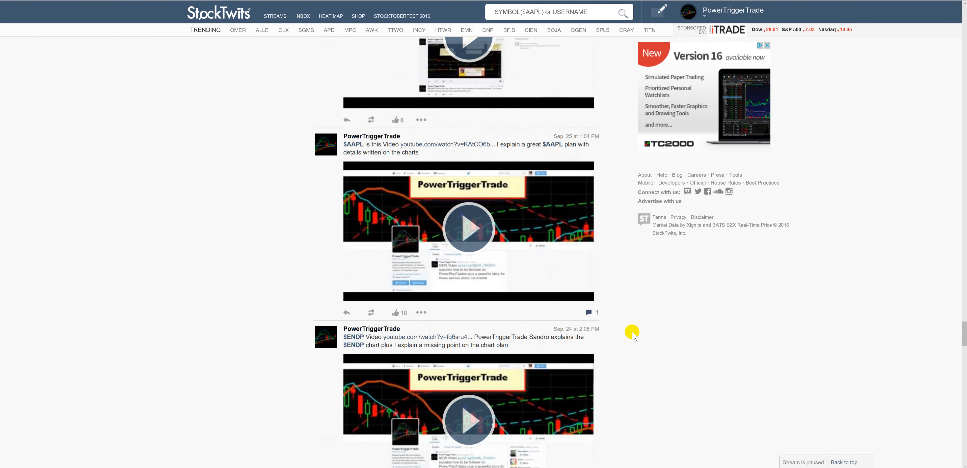
pyautogui.scroll(-3)
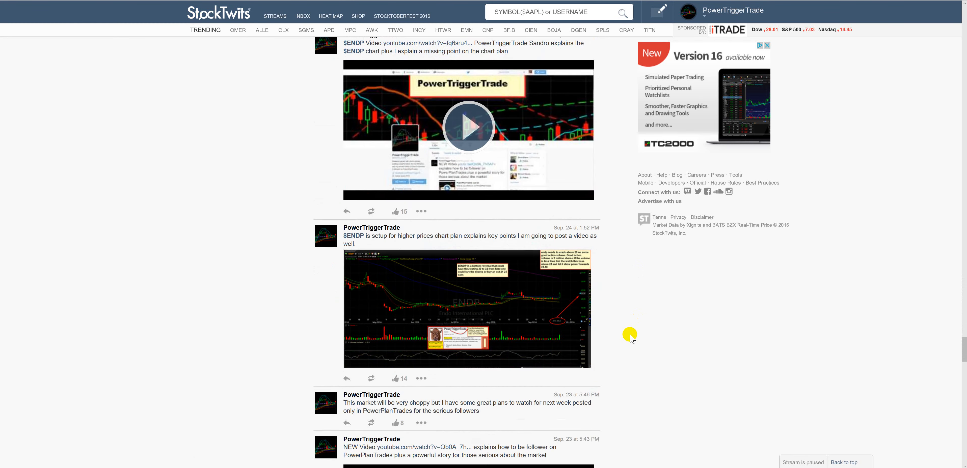
pyautogui.scroll(-3)
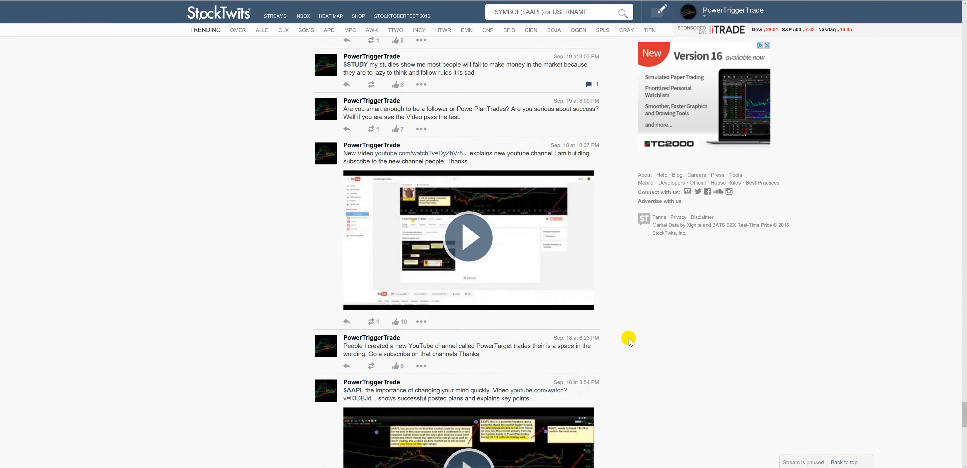
pyautogui.scroll(-3)
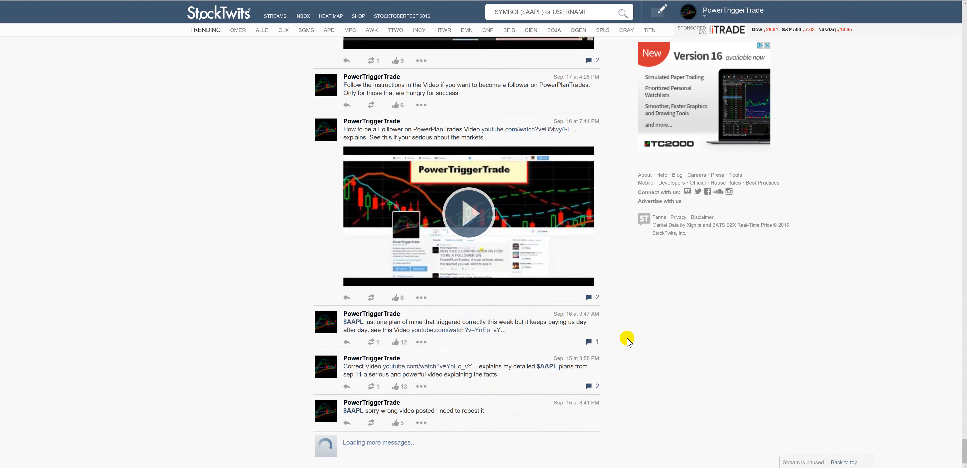
pyautogui.scroll(-3)
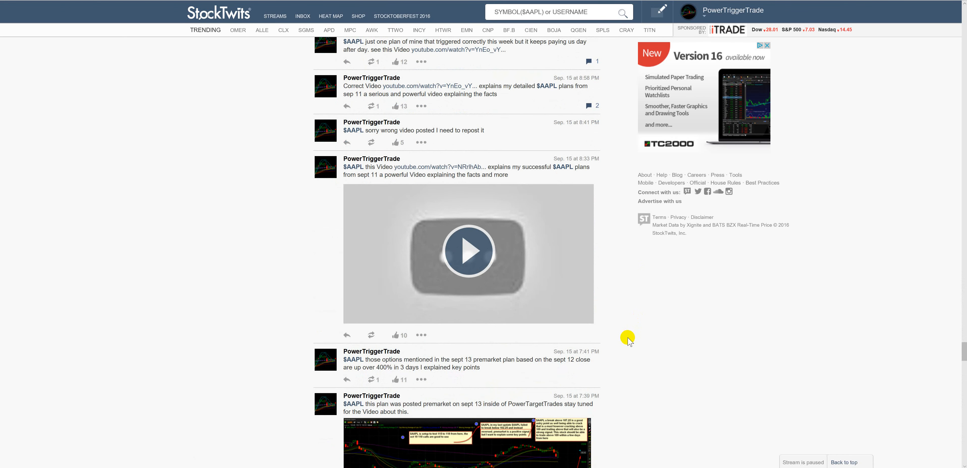
pyautogui.scroll(-3)
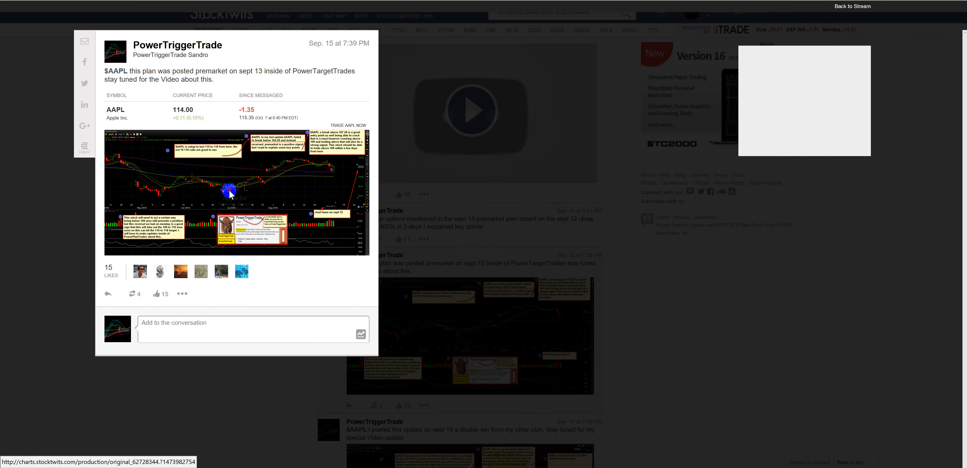
# Step: Enlarge the Sept. 15 $AAPL plan chart to full size, showing the 115–118 target notes
pyautogui.click(237, 192)
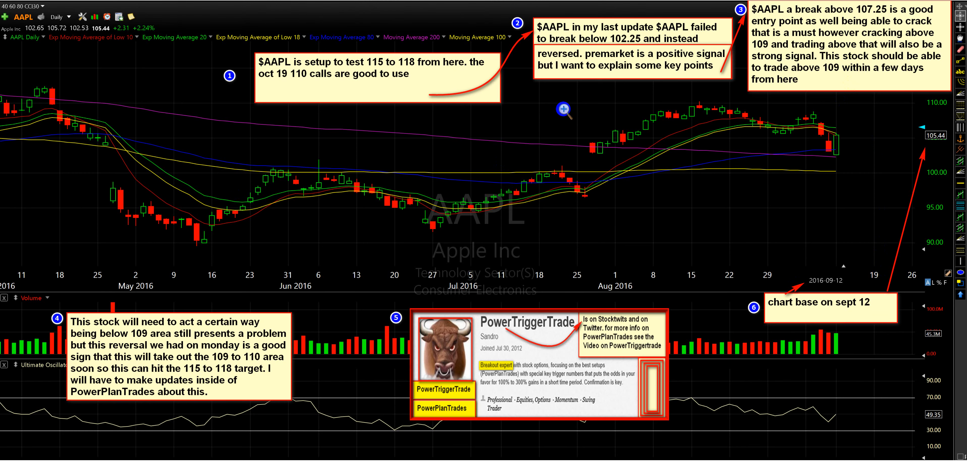
pyautogui.moveTo(658, 68)
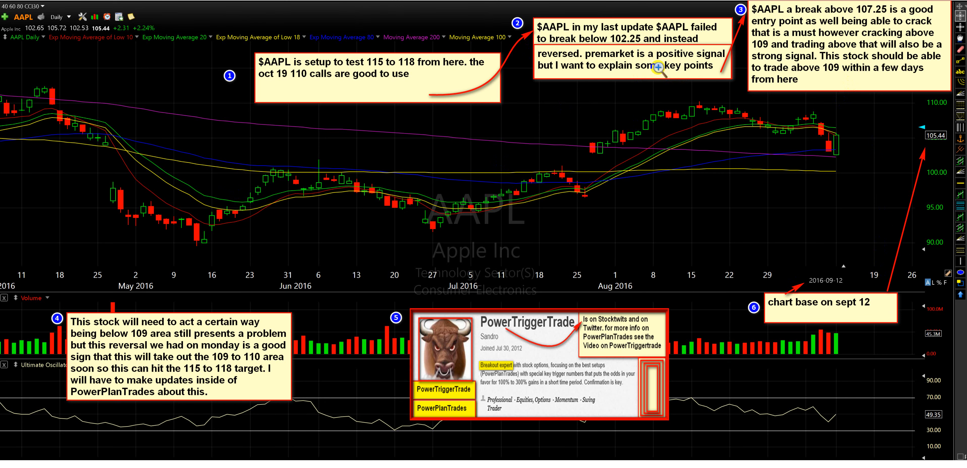
pyautogui.moveTo(870, 24)
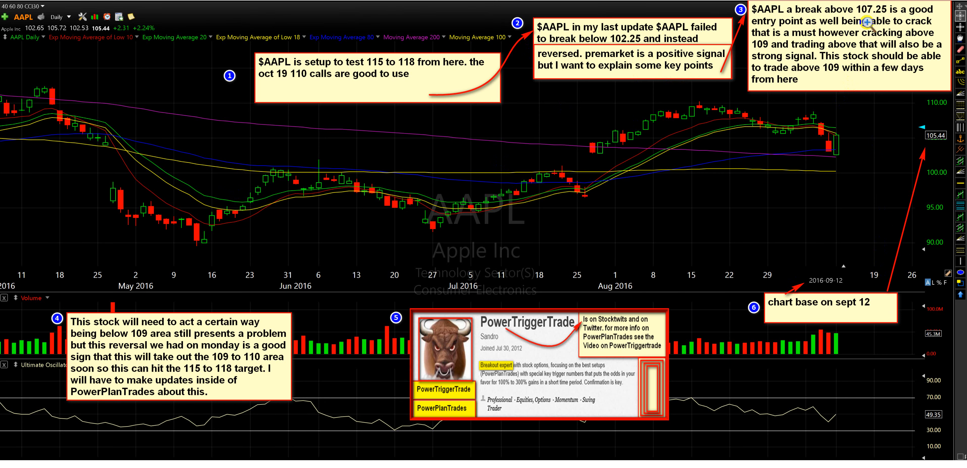
pyautogui.moveTo(308, 89)
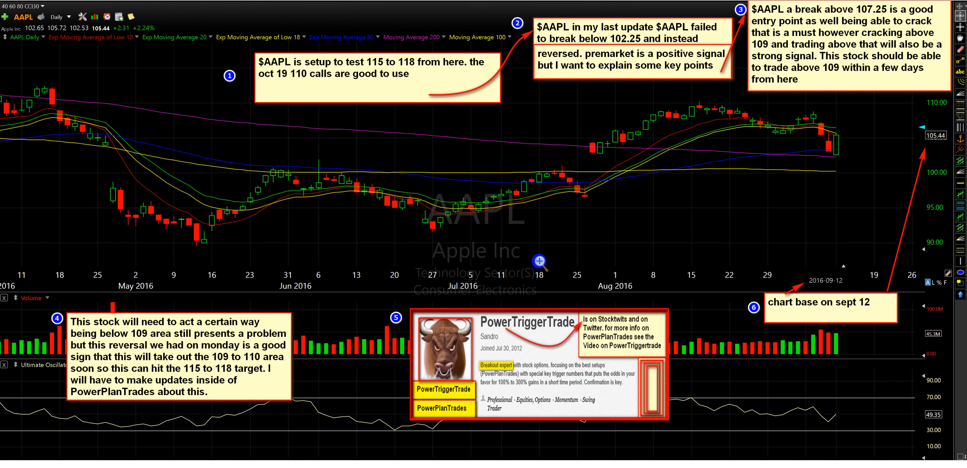
pyautogui.moveTo(538, 261)
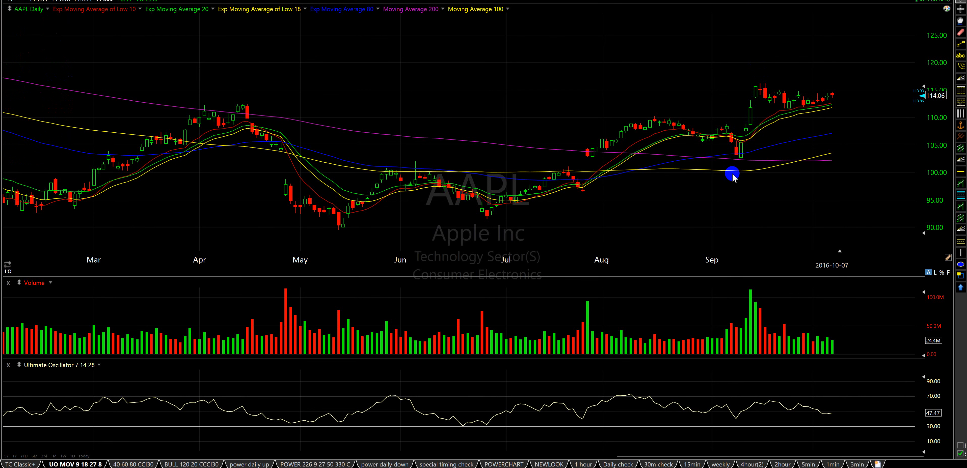
pyautogui.moveTo(369, 423)
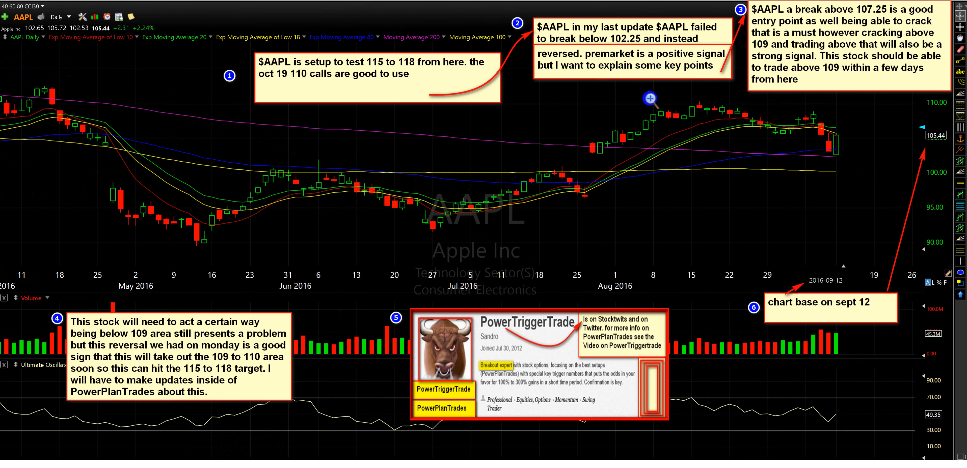
pyautogui.moveTo(370, 75)
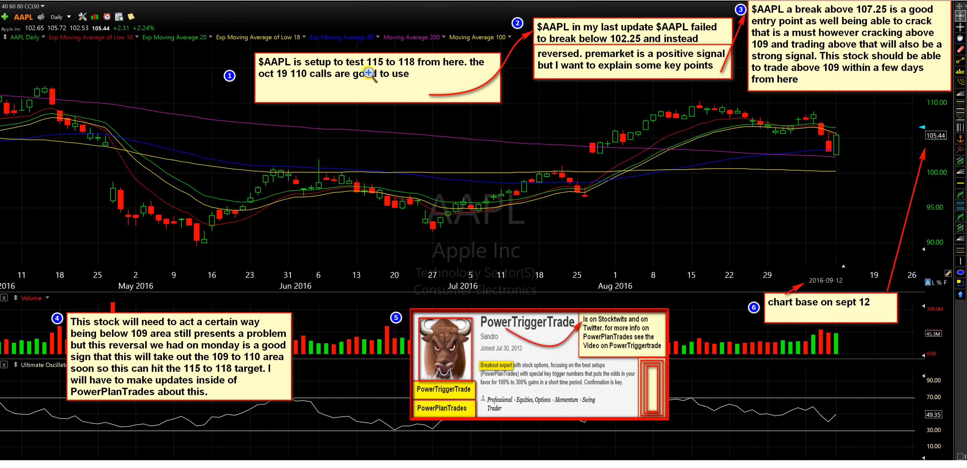
pyautogui.moveTo(554, 180)
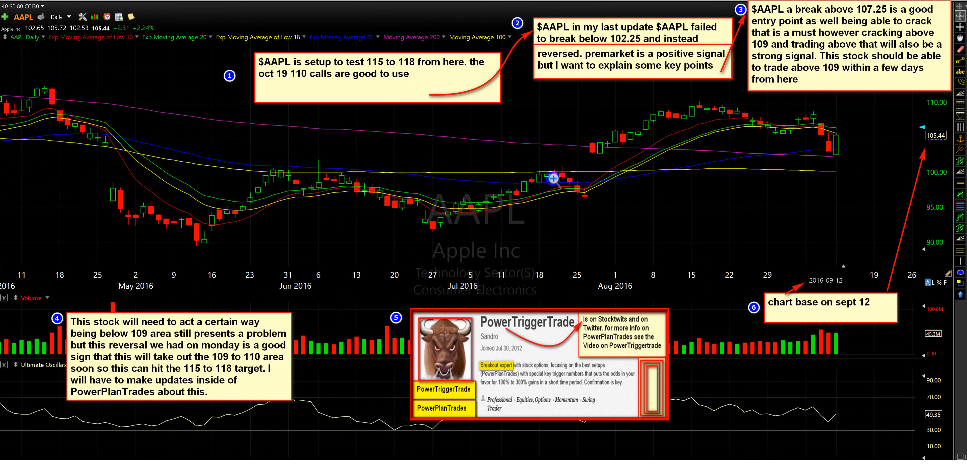
pyautogui.moveTo(375, 62)
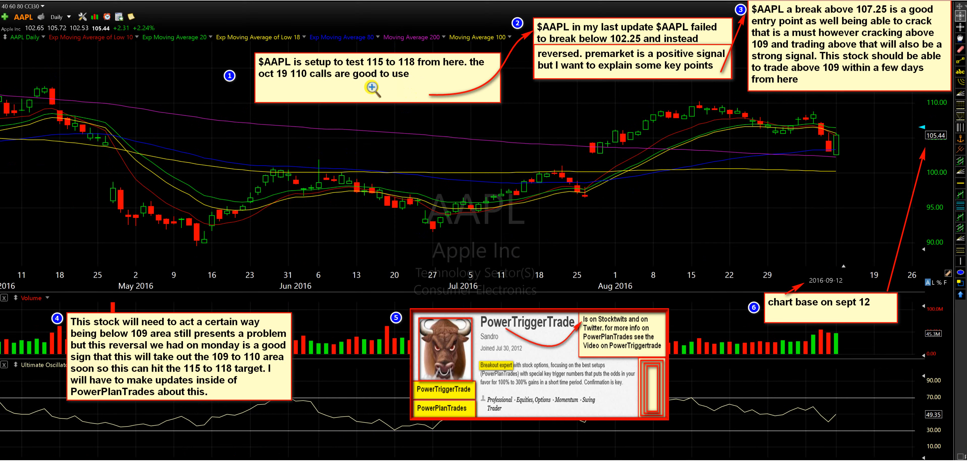
pyautogui.moveTo(481, 276)
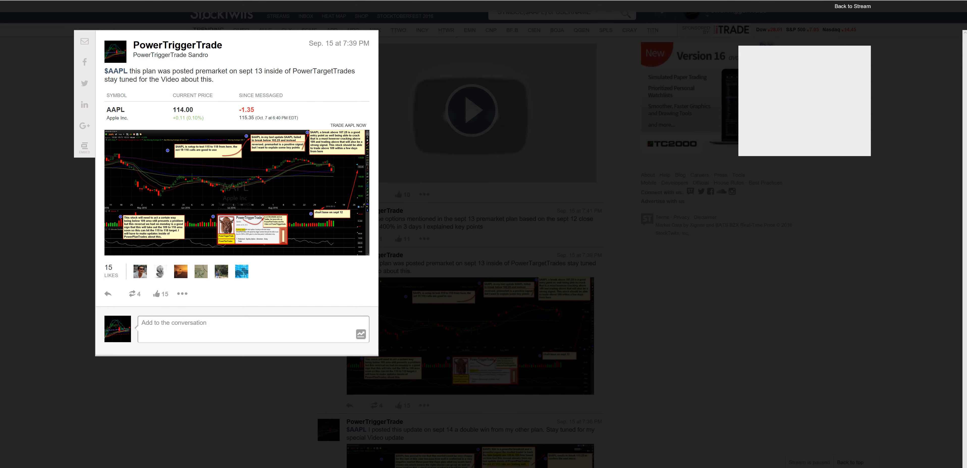
pyautogui.moveTo(914, 37)
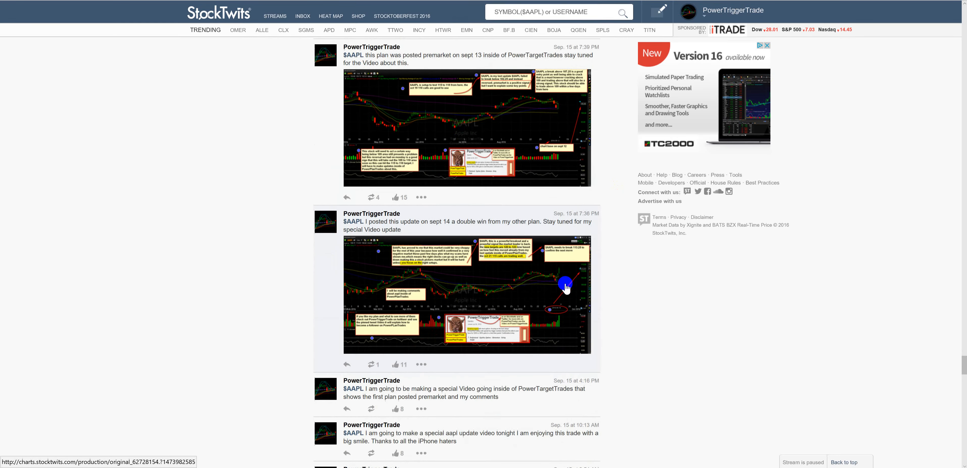
# Step: Scroll through the September 14–16 $AAPL plan posts in the profile feed
pyautogui.scroll(-3)
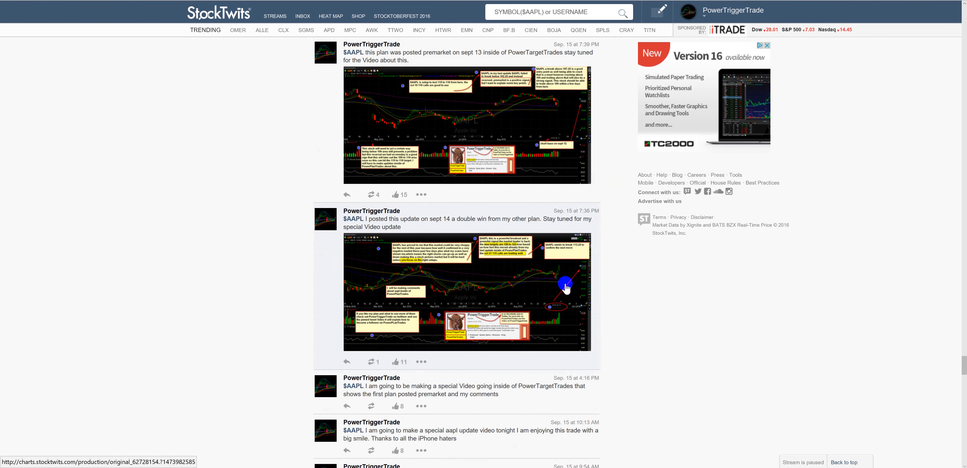
pyautogui.scroll(-3)
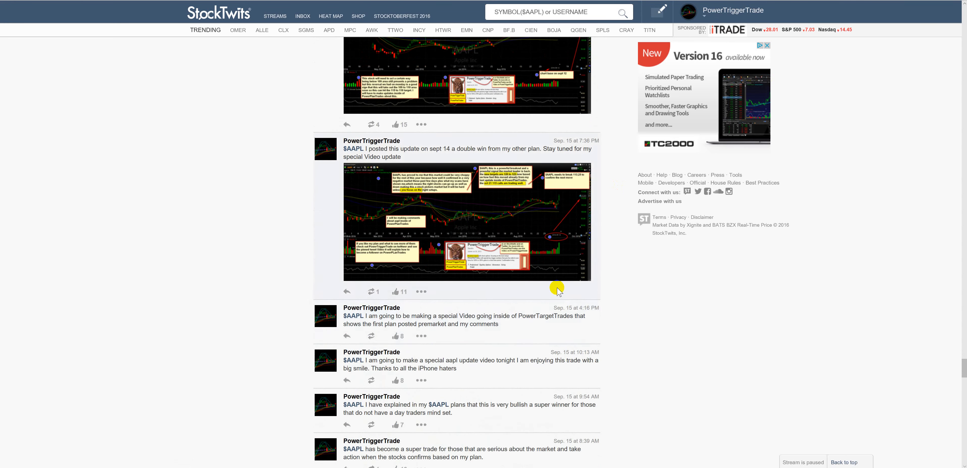
pyautogui.scroll(-3)
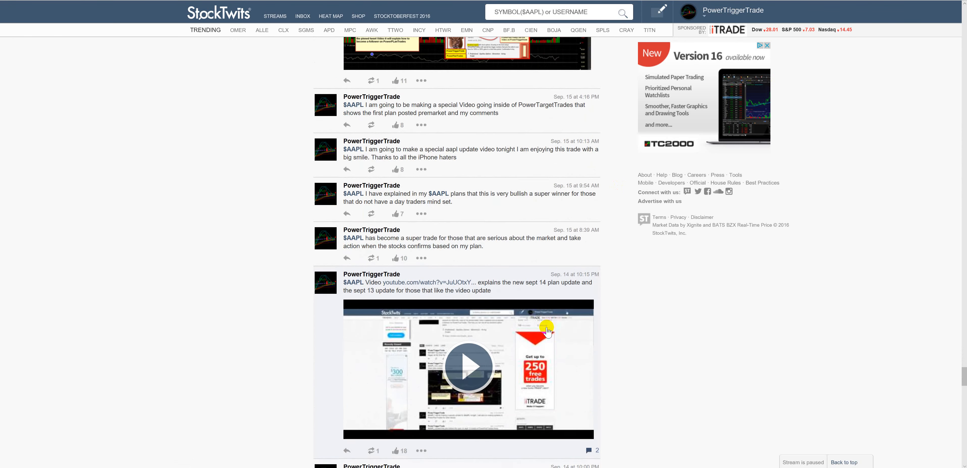
pyautogui.scroll(-3)
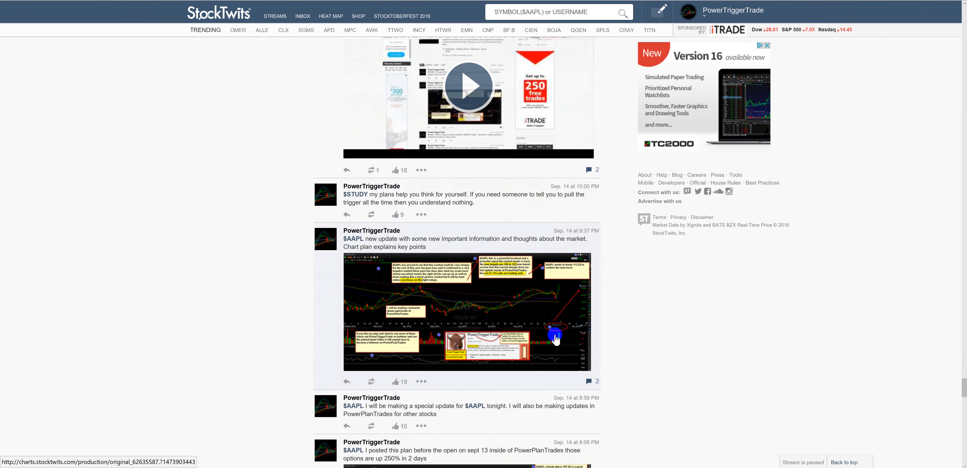
pyautogui.scroll(-3)
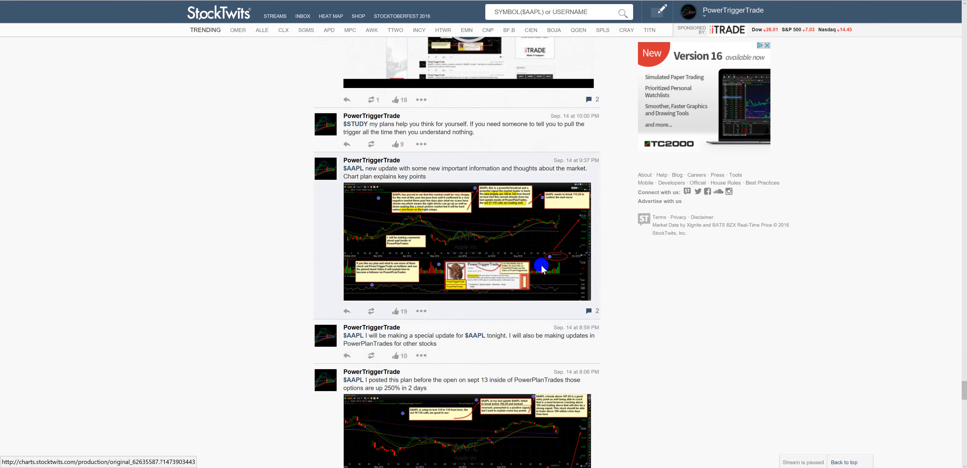
# Step: Continue scrolling the stream, ending back at the top with the Oct. 8 $AAPL video post
pyautogui.scroll(-3)
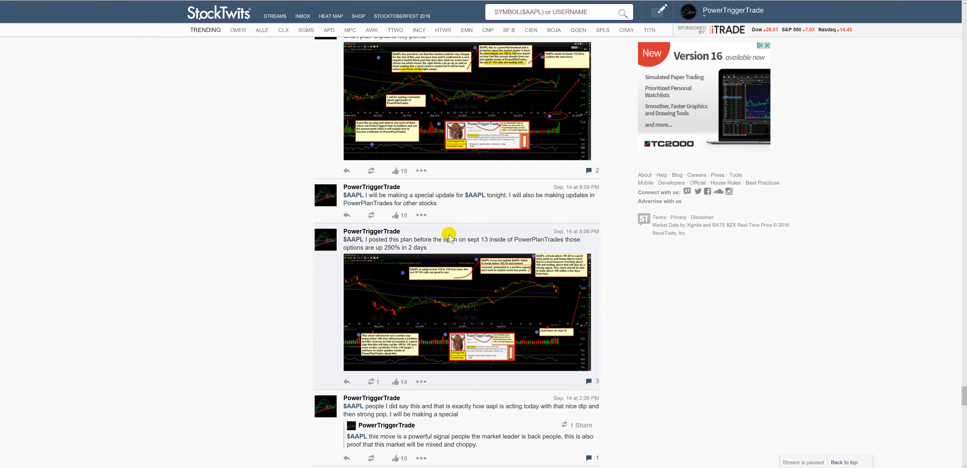
pyautogui.scroll(-3)
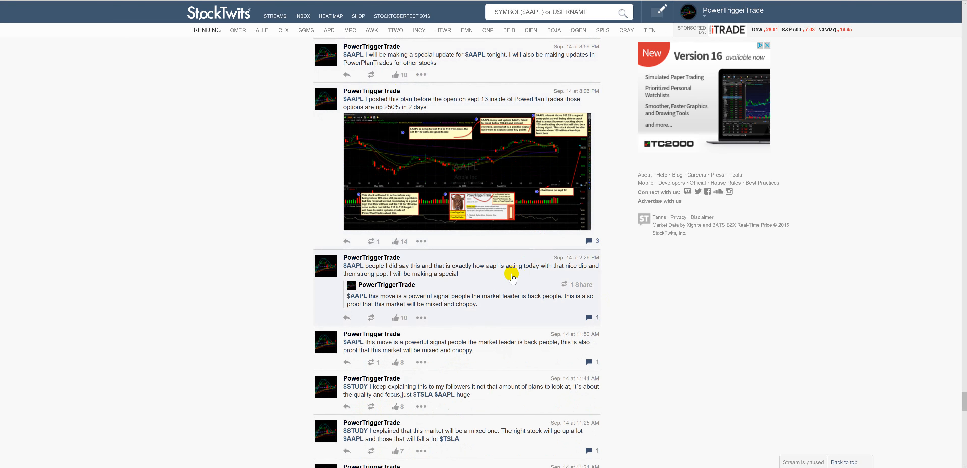
pyautogui.moveTo(511, 278)
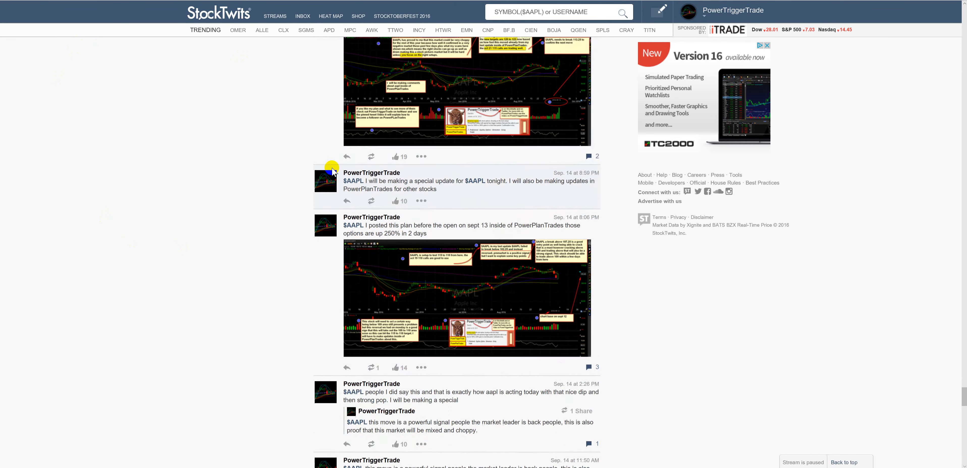
pyautogui.scroll(-3)
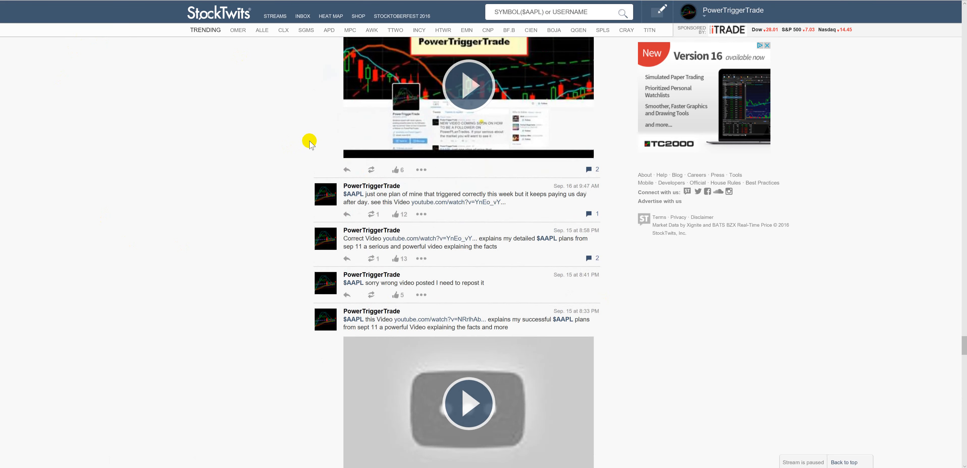
pyautogui.scroll(-3)
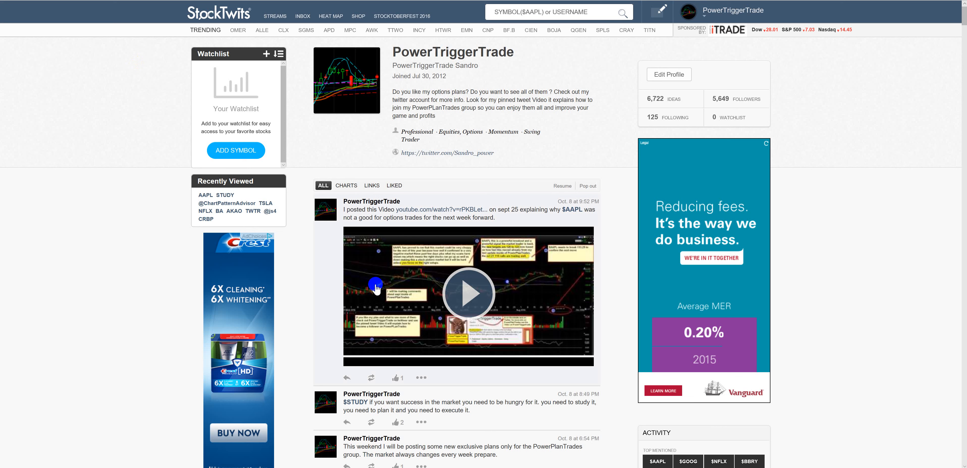
pyautogui.moveTo(449, 235)
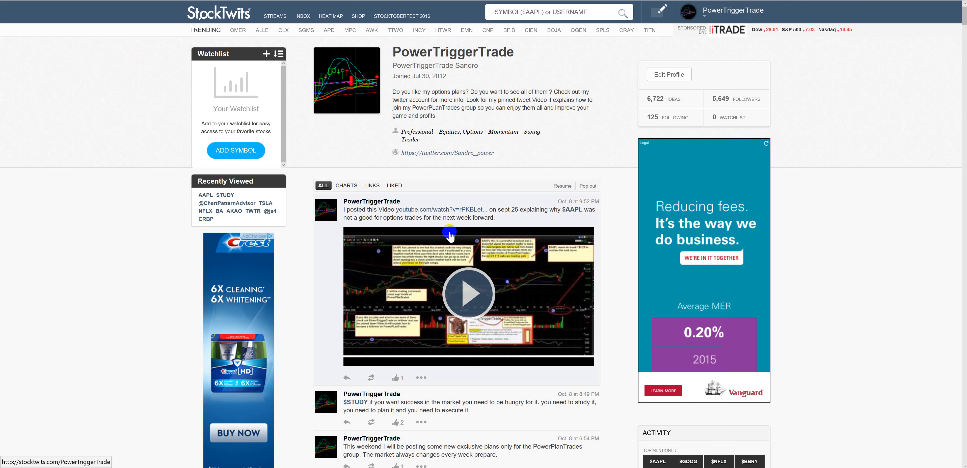
# Step: Scroll through the Oct. 7 YouTube video posts to the join-PowerPlanTrades-group video, then back to the header
pyautogui.scroll(-3)
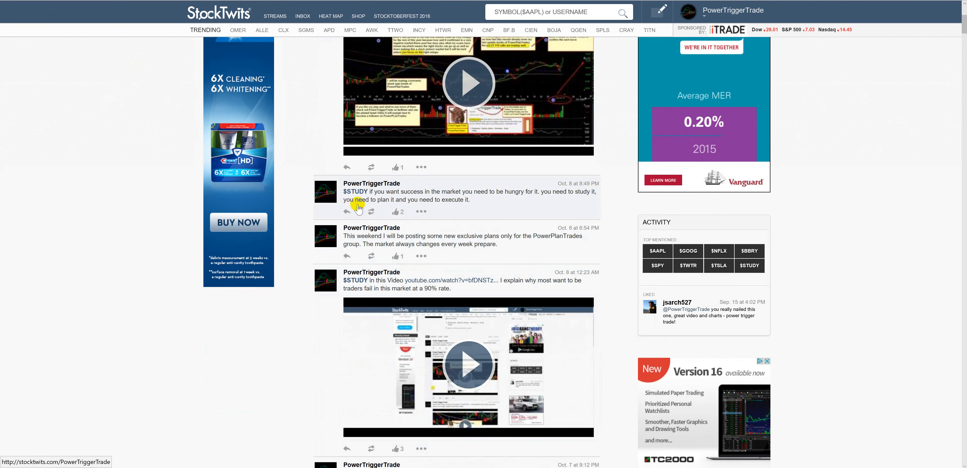
pyautogui.moveTo(432, 199)
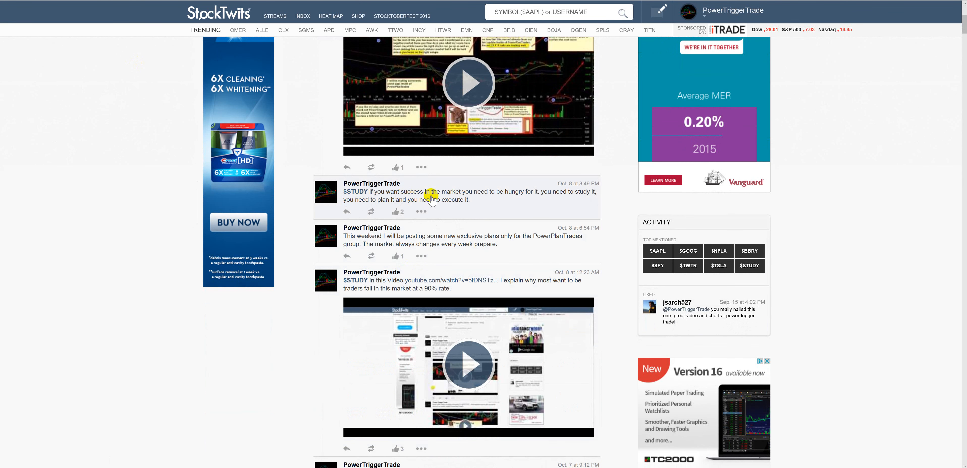
pyautogui.moveTo(509, 196)
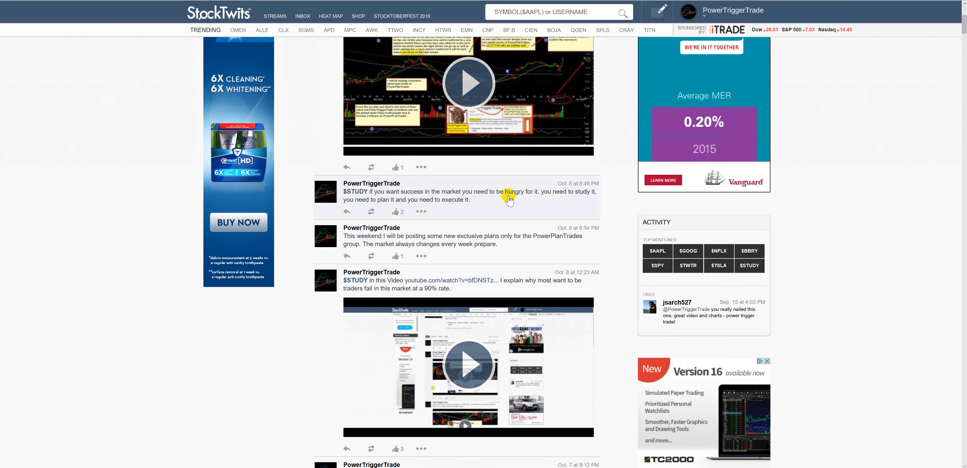
pyautogui.moveTo(368, 240)
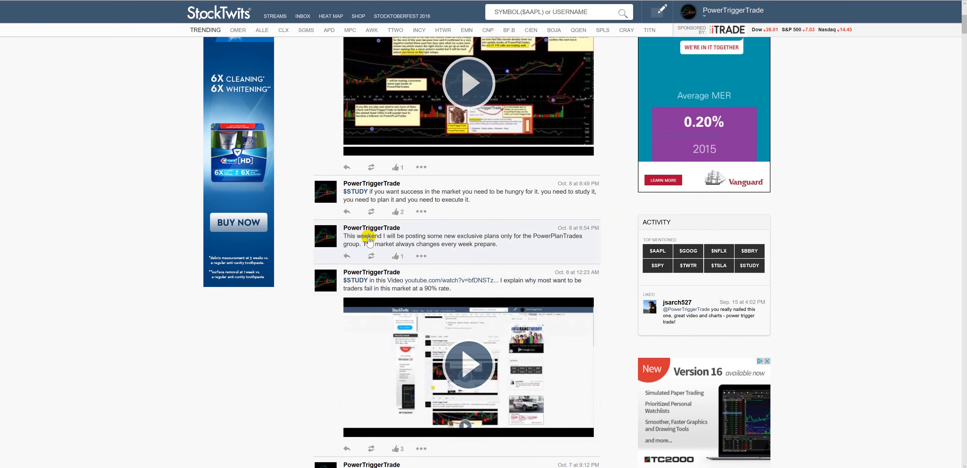
pyautogui.moveTo(456, 222)
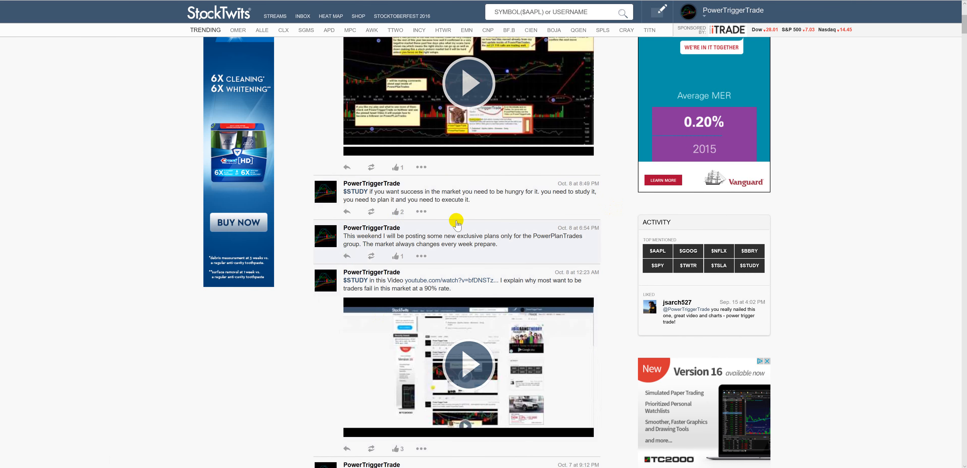
pyautogui.moveTo(449, 248)
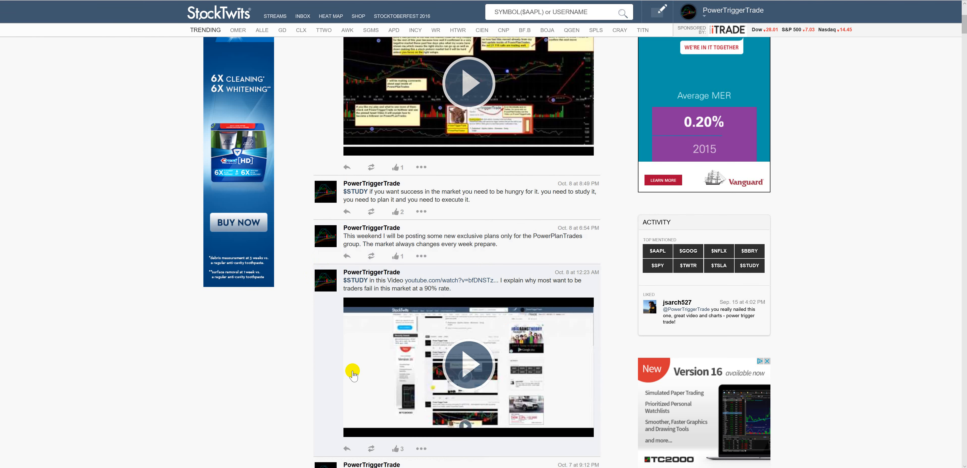
pyautogui.scroll(-3)
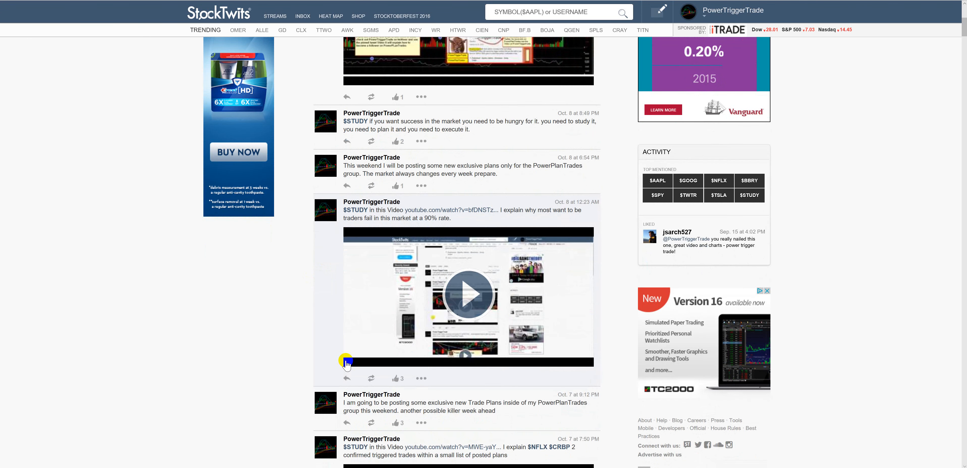
pyautogui.scroll(-3)
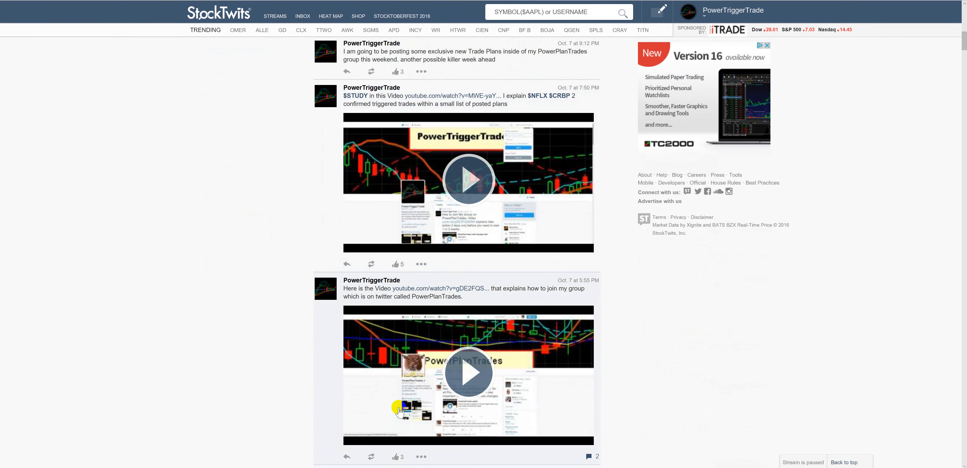
pyautogui.scroll(-3)
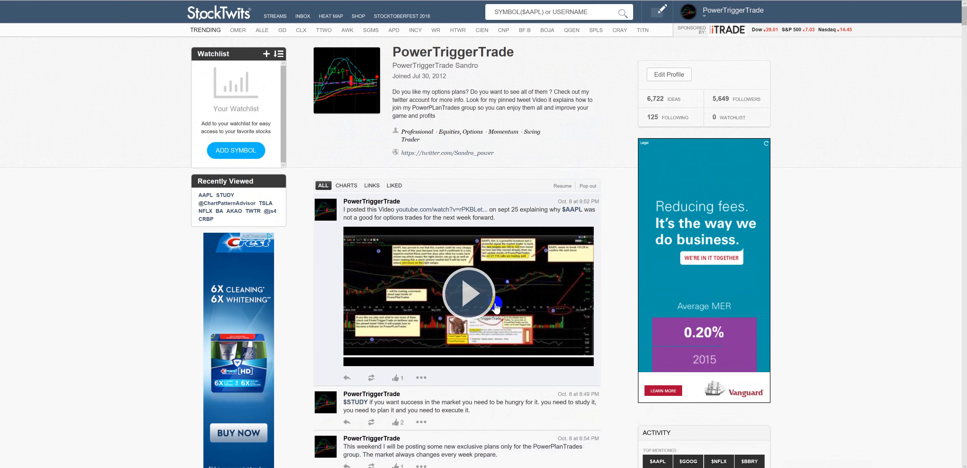
# Step: Scroll the StockTwits posts and reach the PowerTriggerTrade Twitter profile with its pinned join-group tweet
pyautogui.scroll(-3)
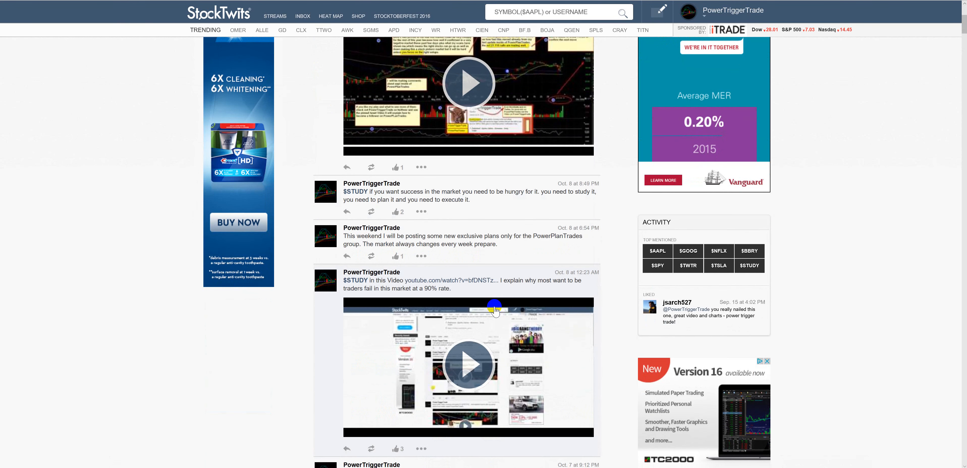
pyautogui.moveTo(495, 311)
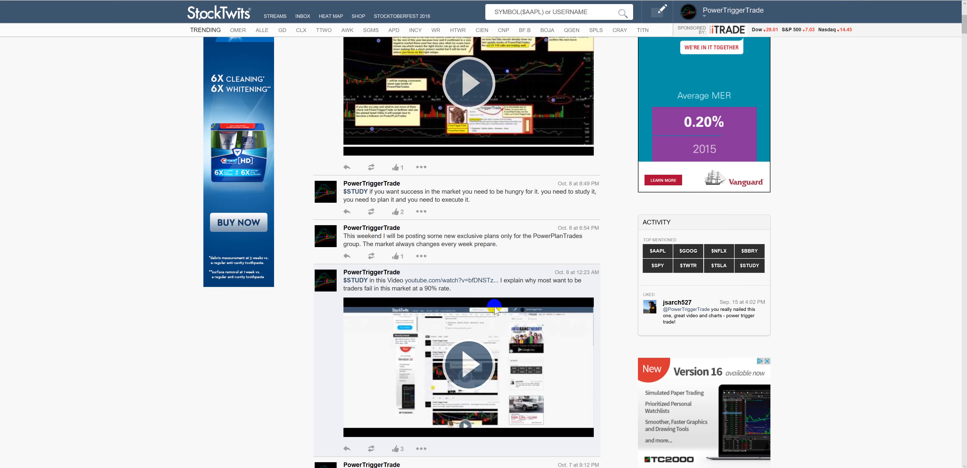
pyautogui.scroll(3)
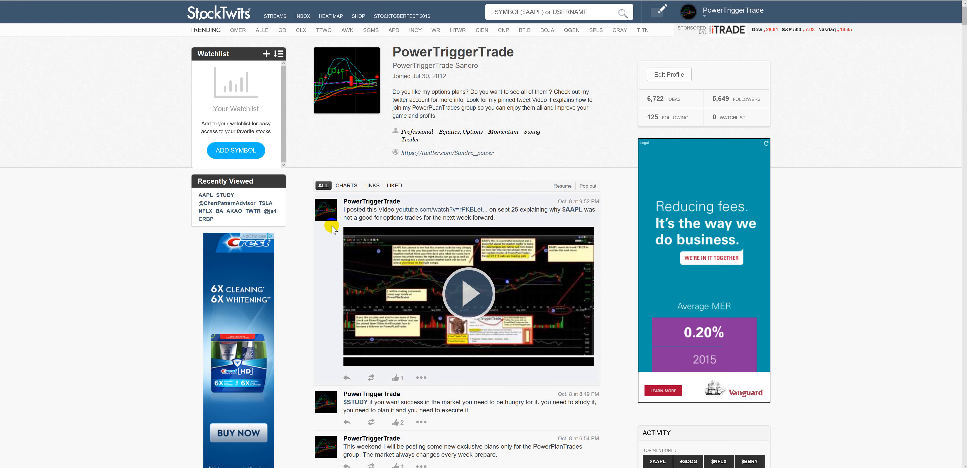
pyautogui.moveTo(330, 367)
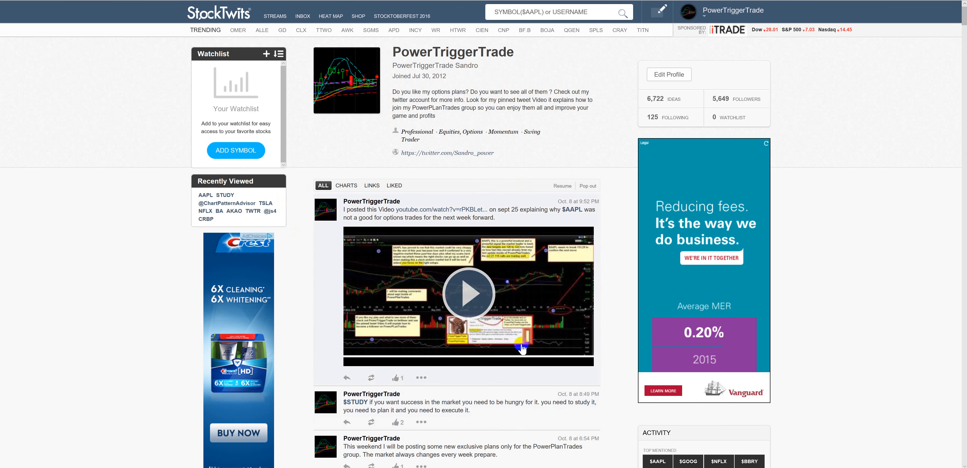
pyautogui.moveTo(490, 181)
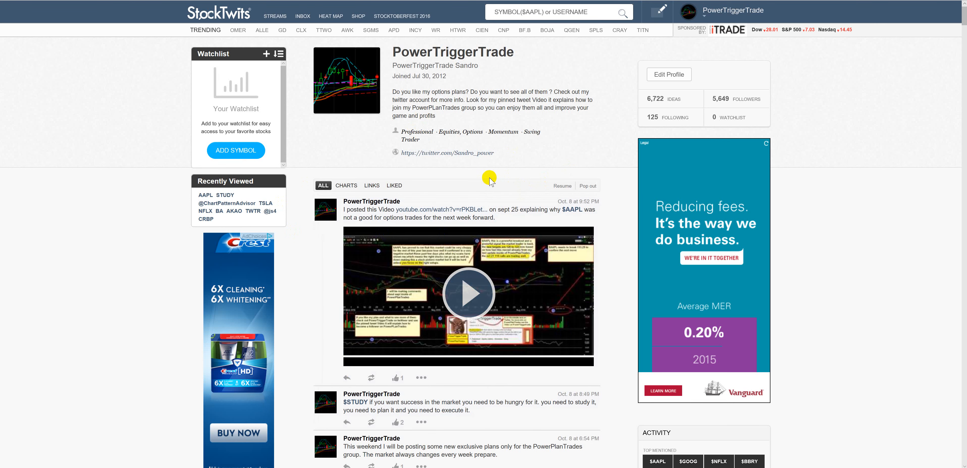
pyautogui.moveTo(608, 319)
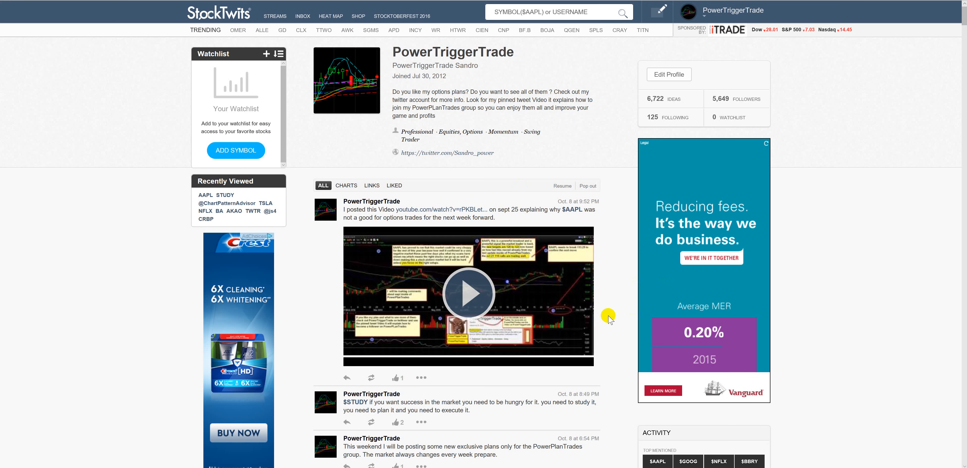
pyautogui.moveTo(605, 324)
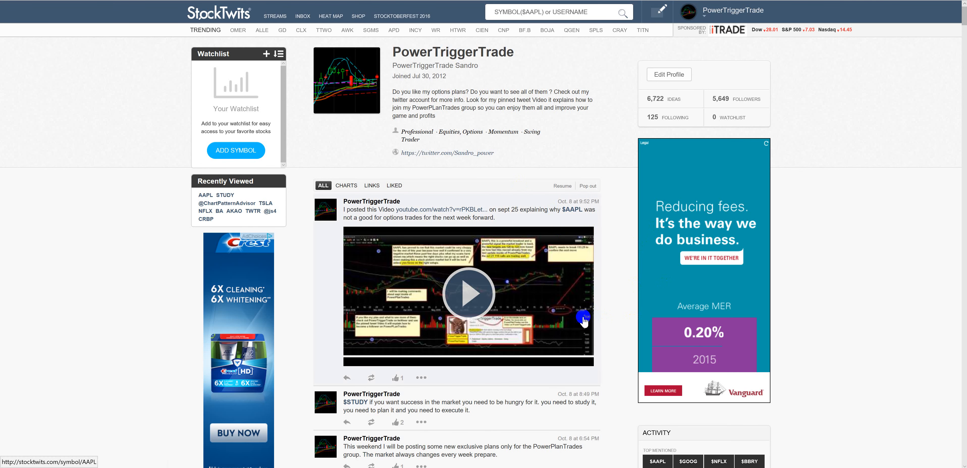
pyautogui.scroll(-3)
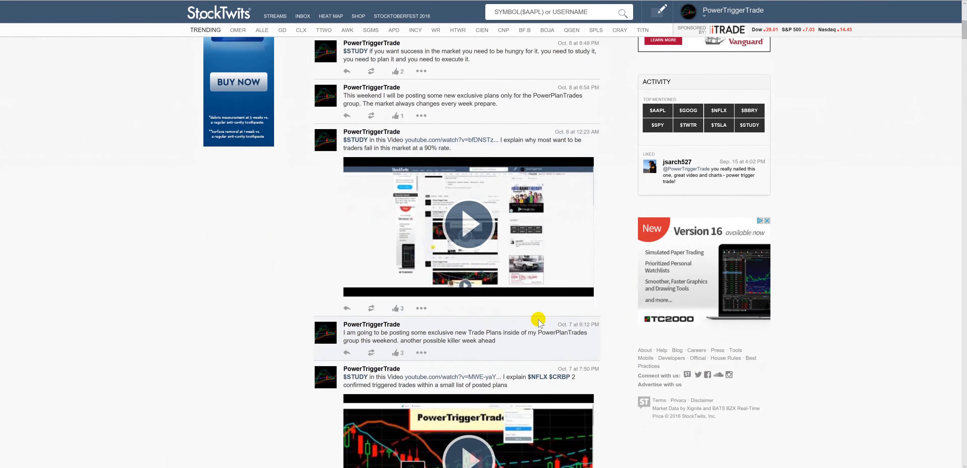
pyautogui.scroll(-3)
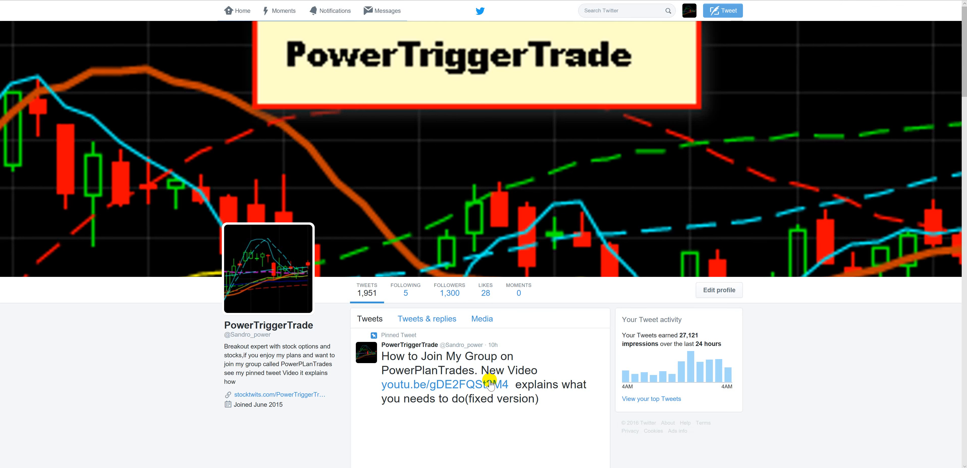
# Step: Scroll the Twitter profile to the pinned tweet's YouTube card and the Sept. 25 $AAPL video tweet
pyautogui.scroll(-3)
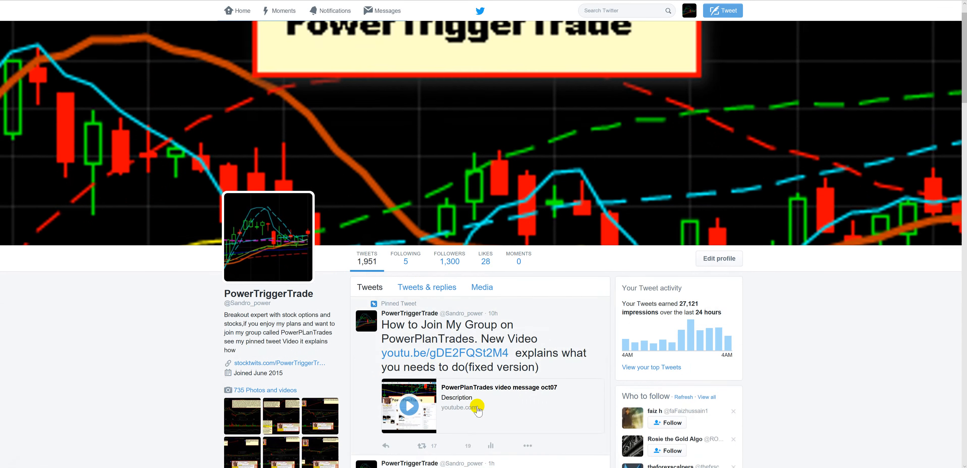
pyautogui.scroll(-3)
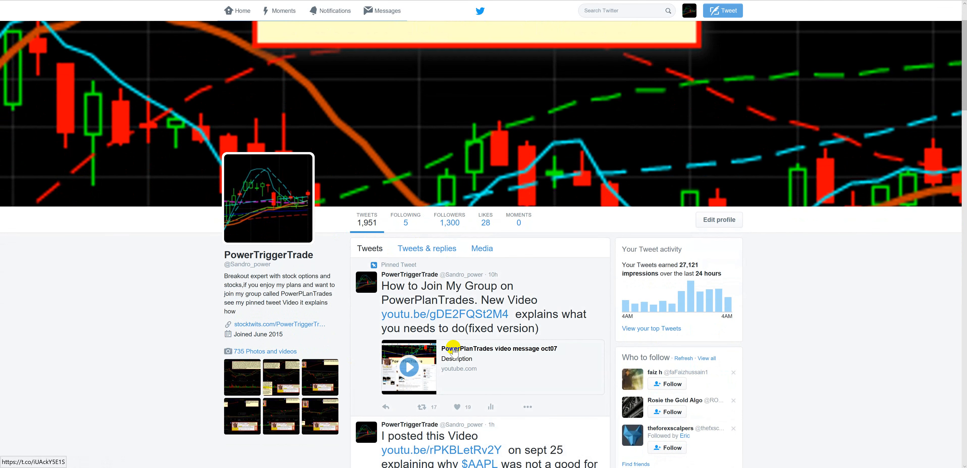
pyautogui.scroll(-3)
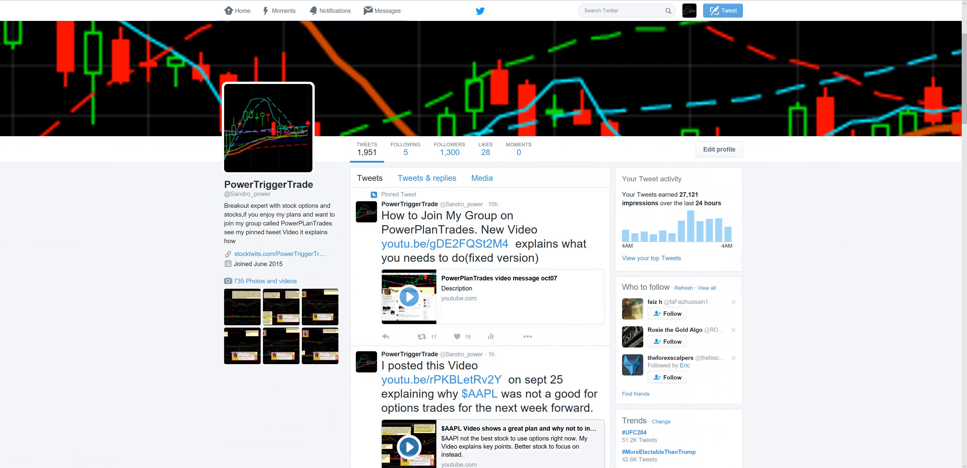
pyautogui.scroll(-3)
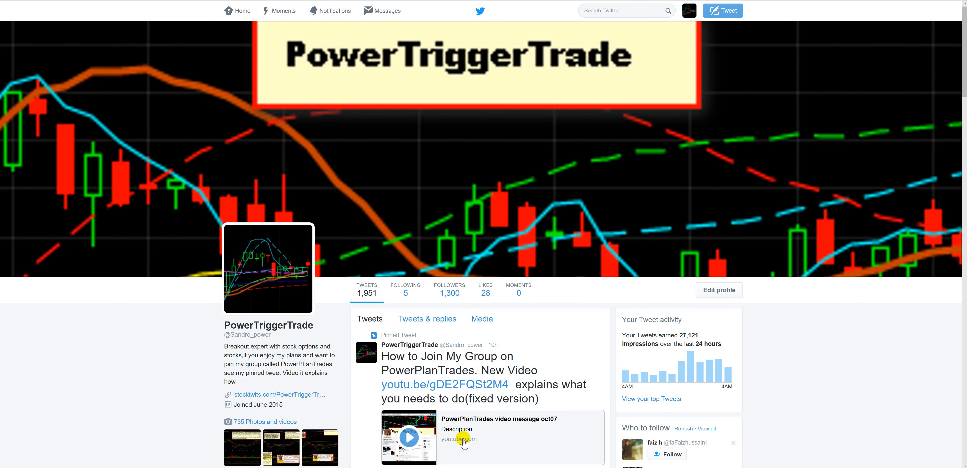
pyautogui.moveTo(518, 450)
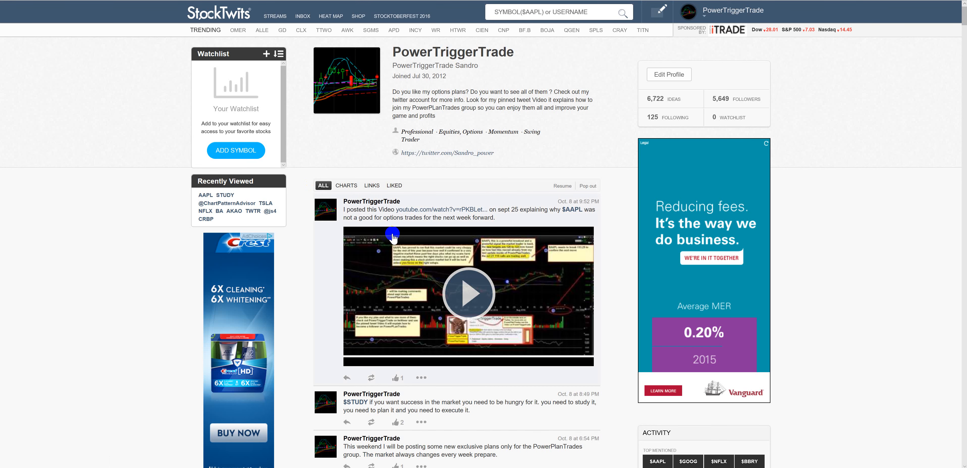
pyautogui.scroll(-3)
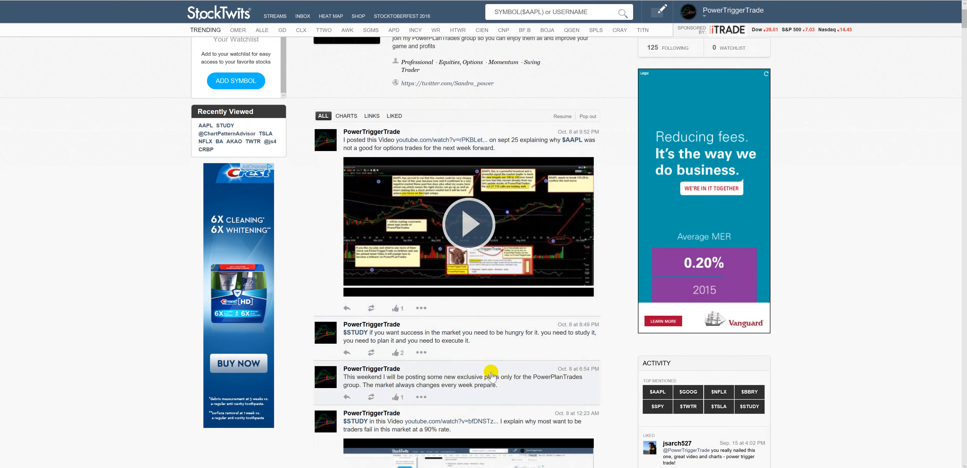
pyautogui.scroll(-3)
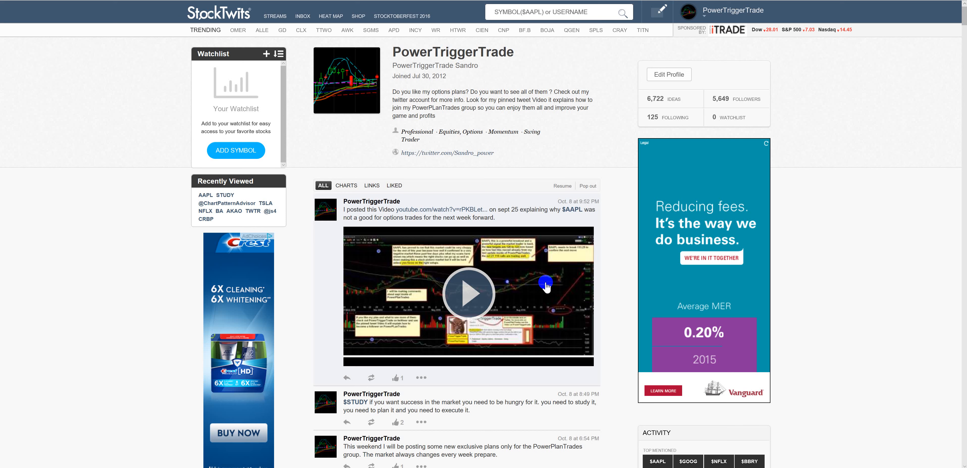
pyautogui.moveTo(603, 455)
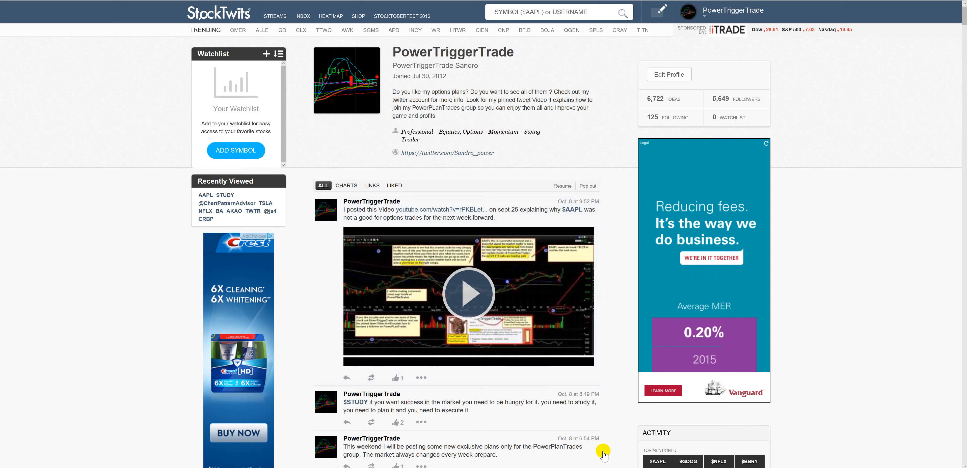